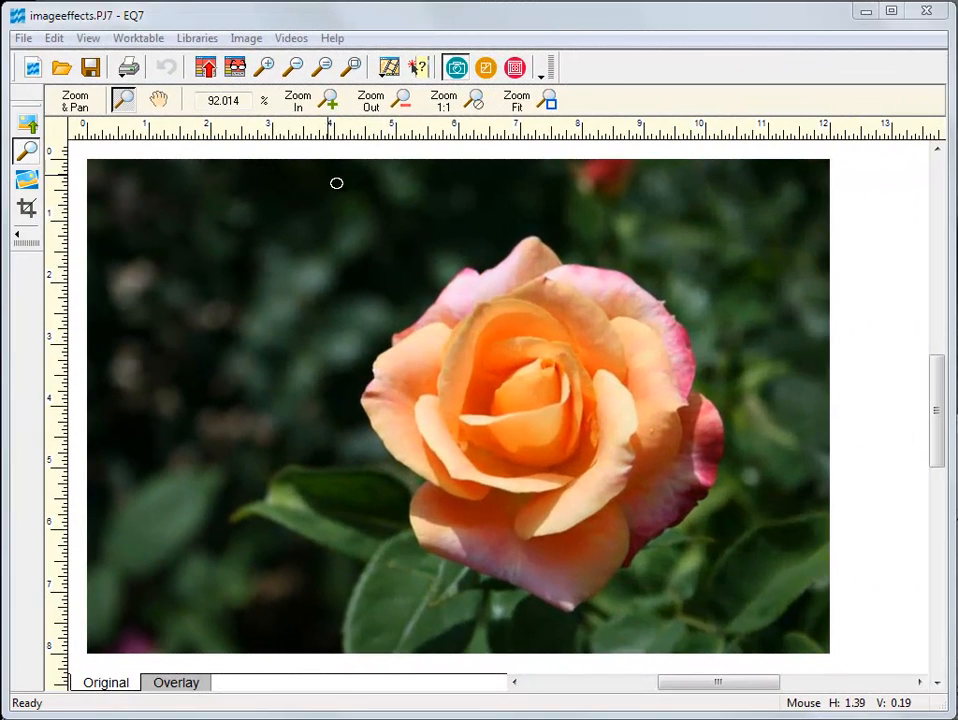
Bring up the Image menu commands for the rose photo.
click(244, 36)
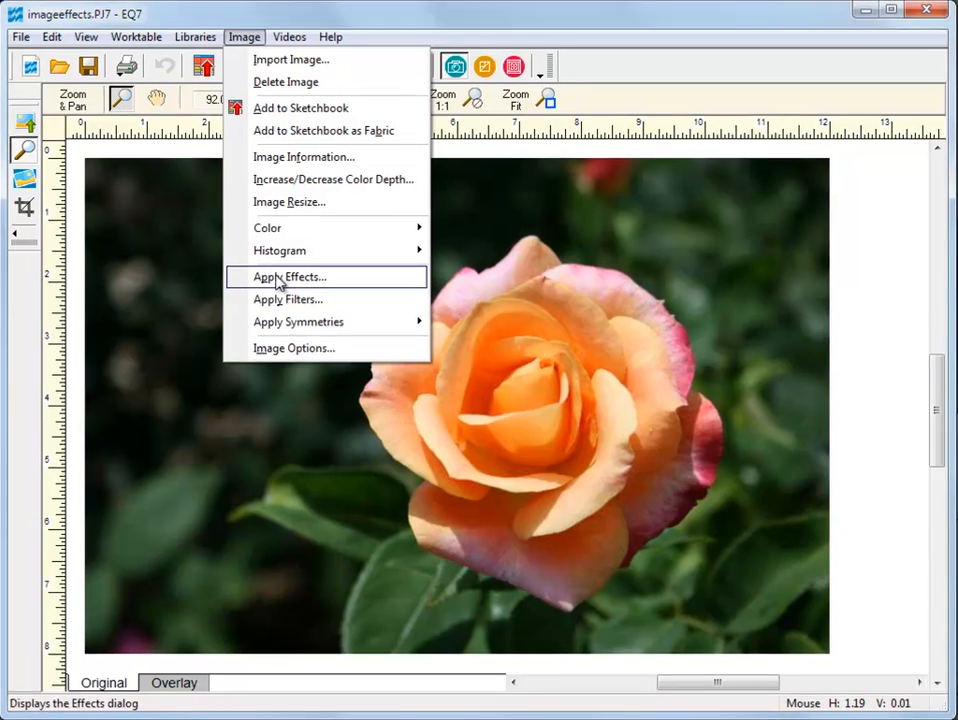
Preview the Impressionist and Oil Painting artistic effects on the rose photo.
click(288, 276)
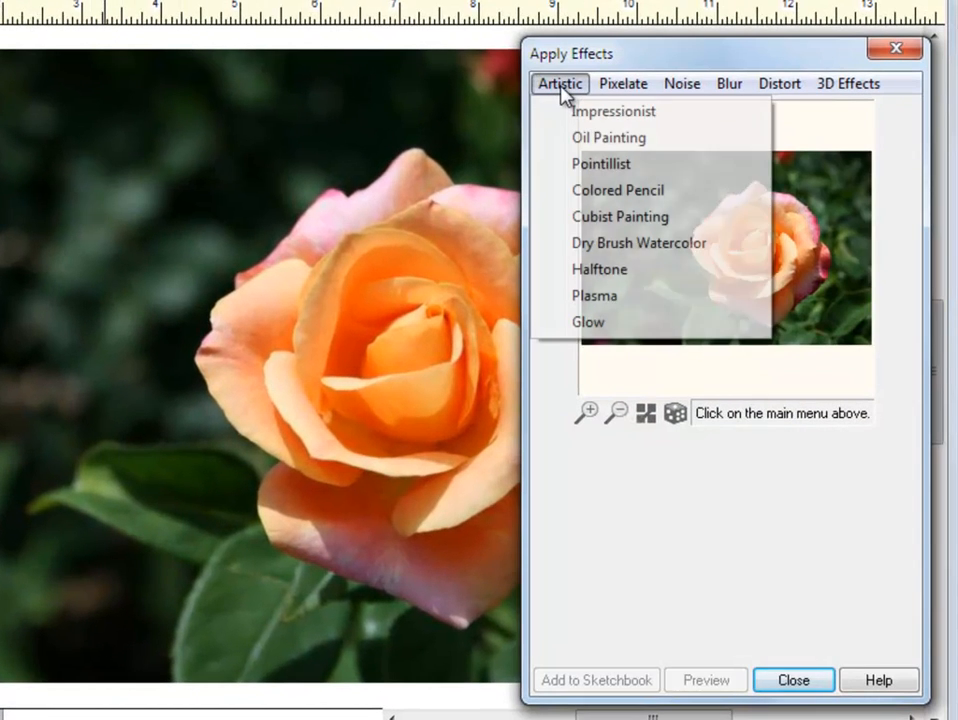
click(614, 112)
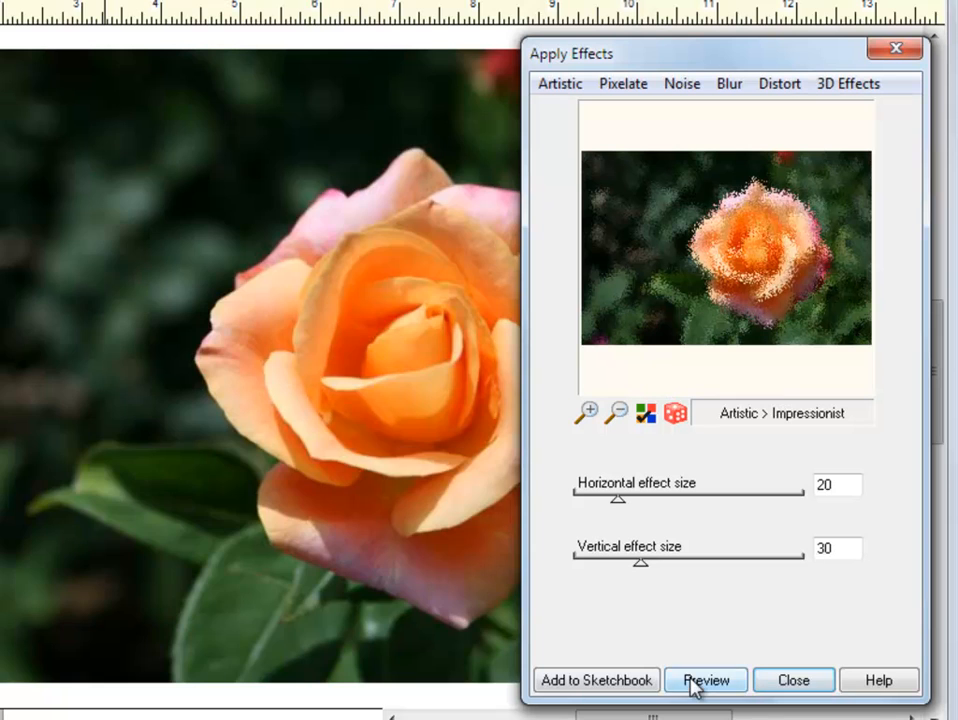
click(704, 680)
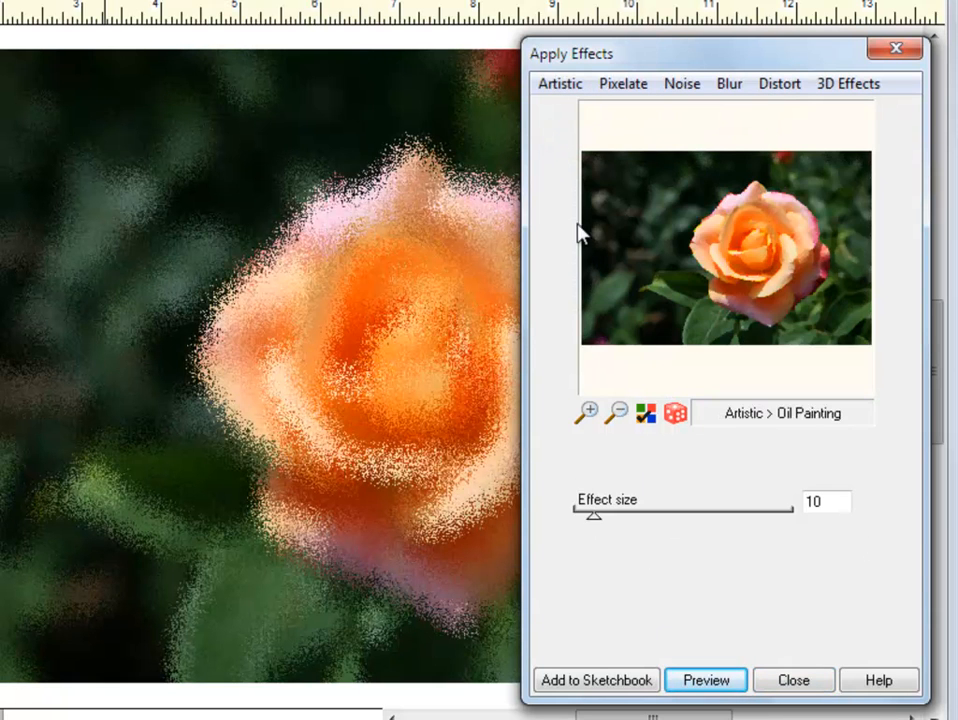
click(704, 680)
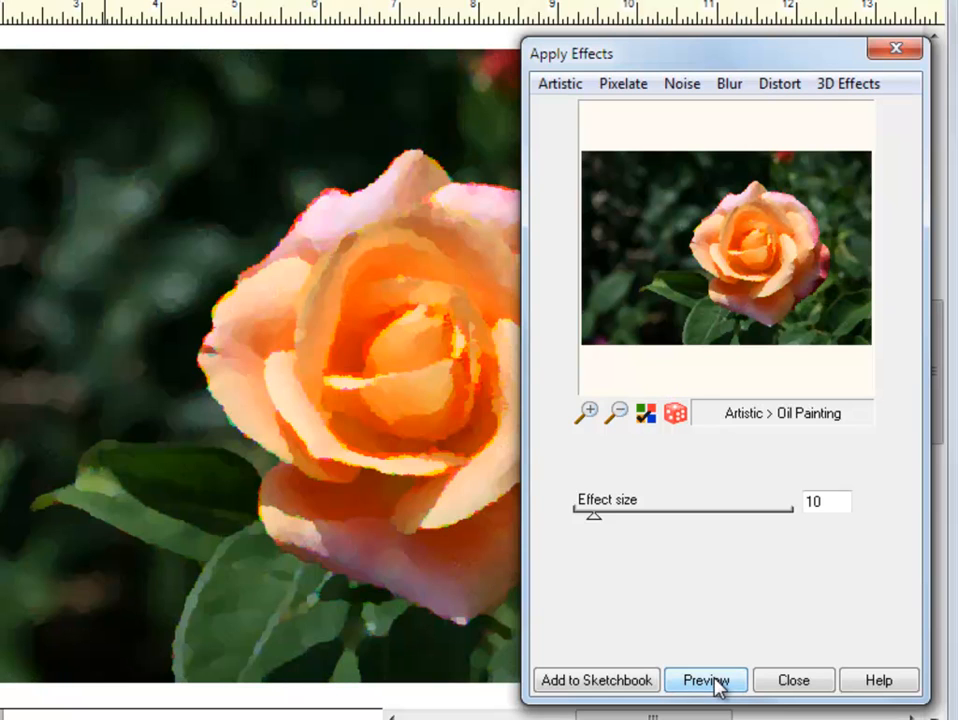
Preview a Dry Brush Watercolor effect with edge thickness 13 on the rose.
click(560, 84)
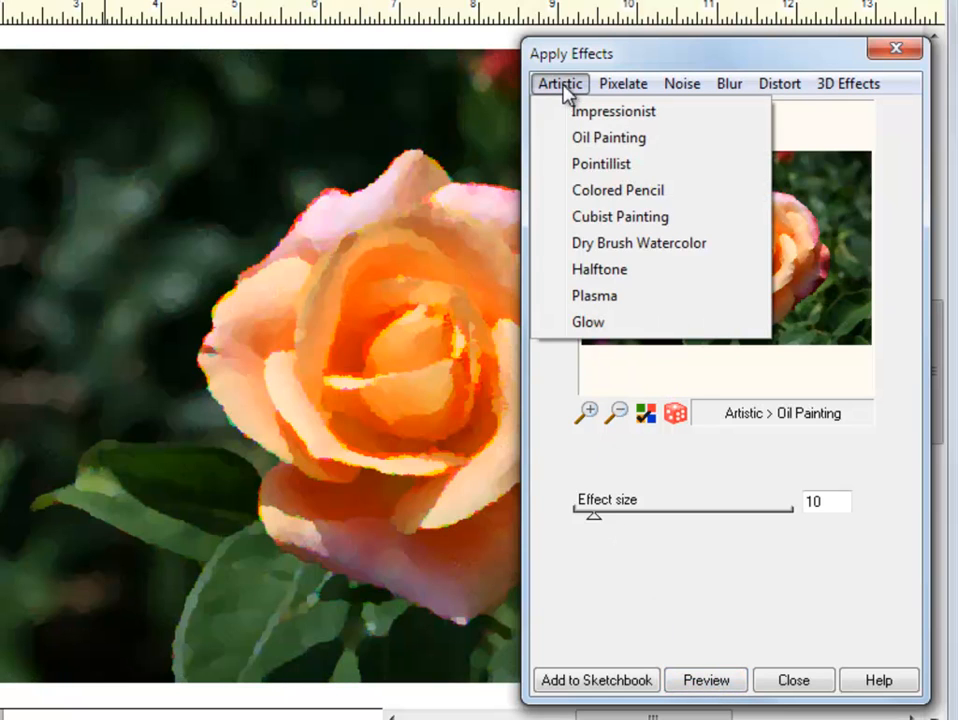
click(638, 244)
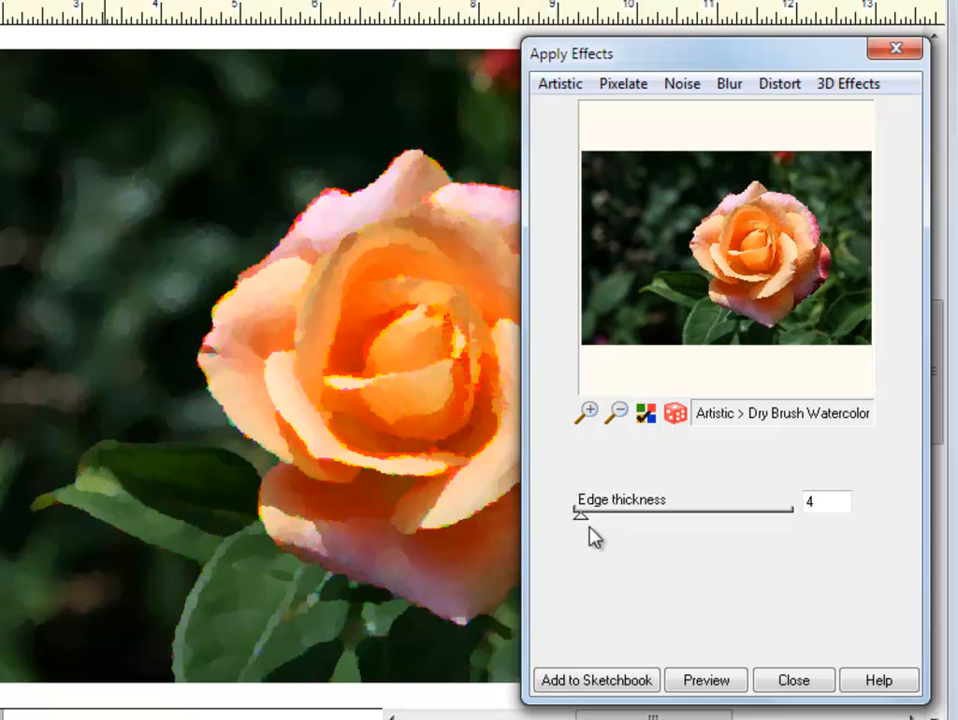
drag(578, 516, 600, 516)
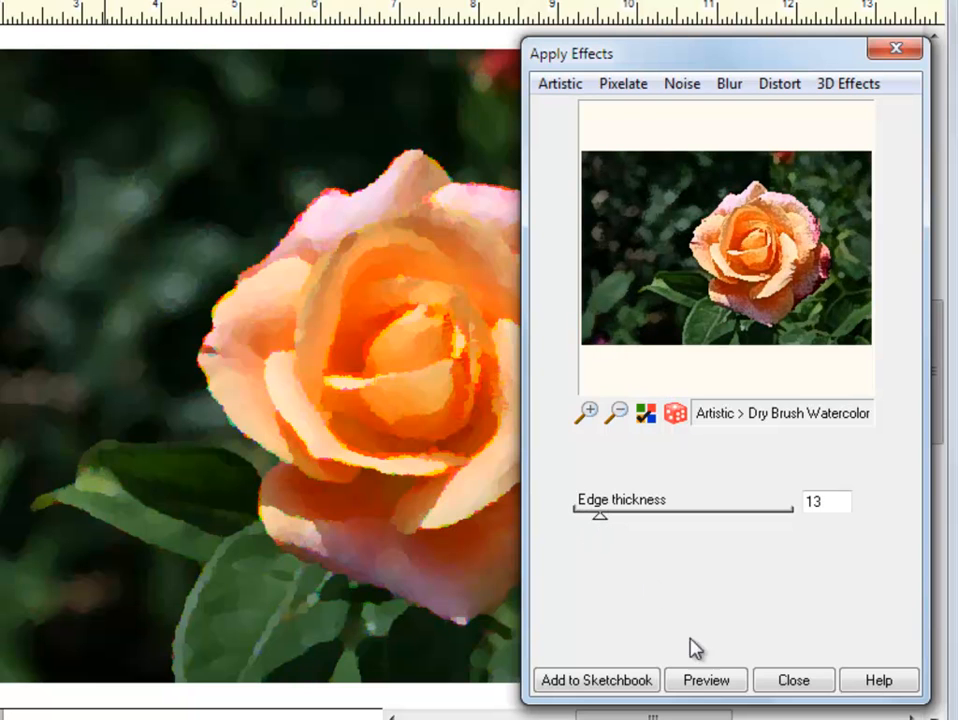
click(704, 680)
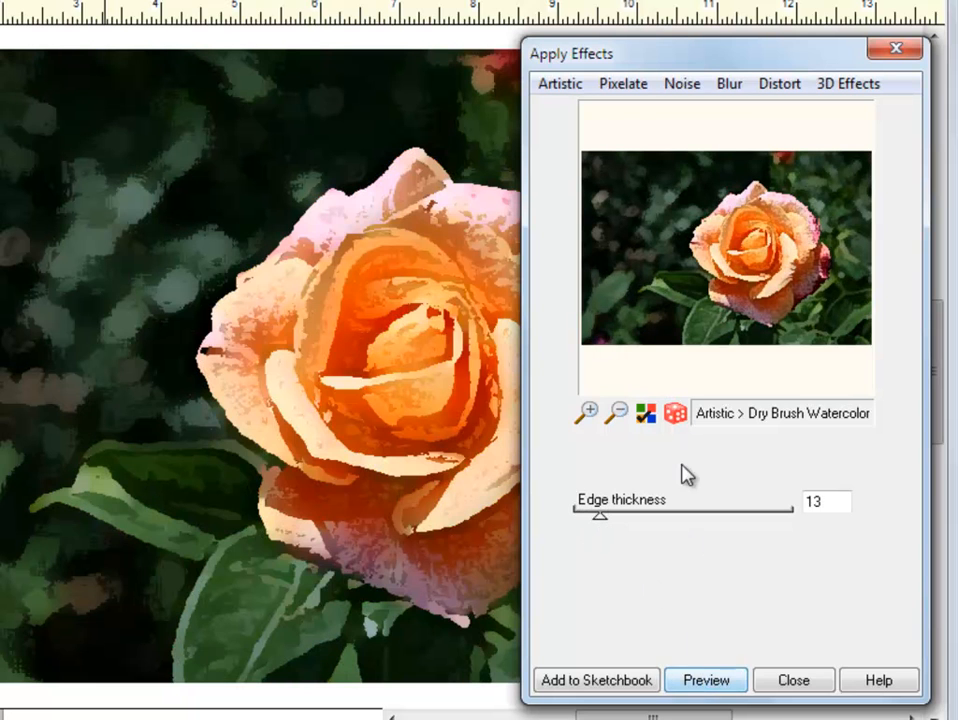
Preview the Mosaic and Posterize pixelate effects on the rose photo.
click(622, 84)
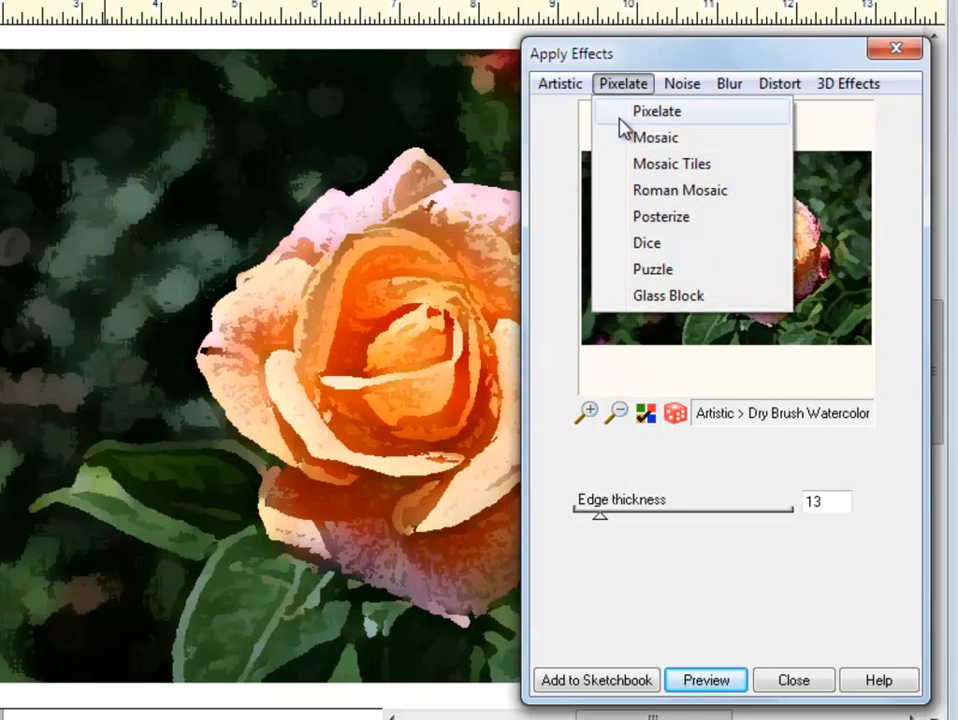
click(656, 136)
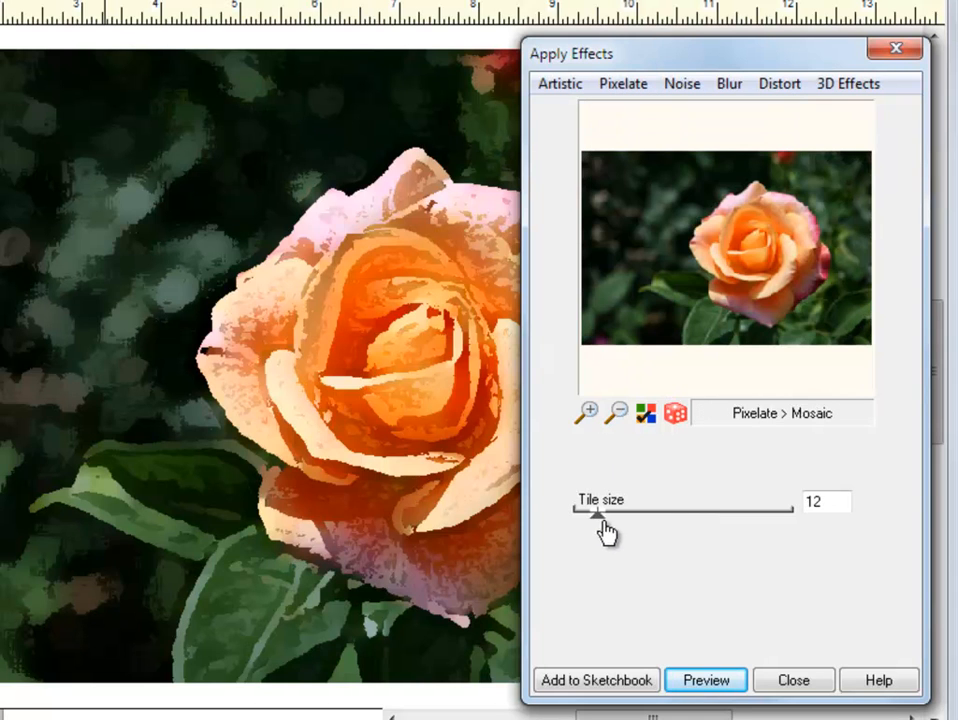
click(704, 680)
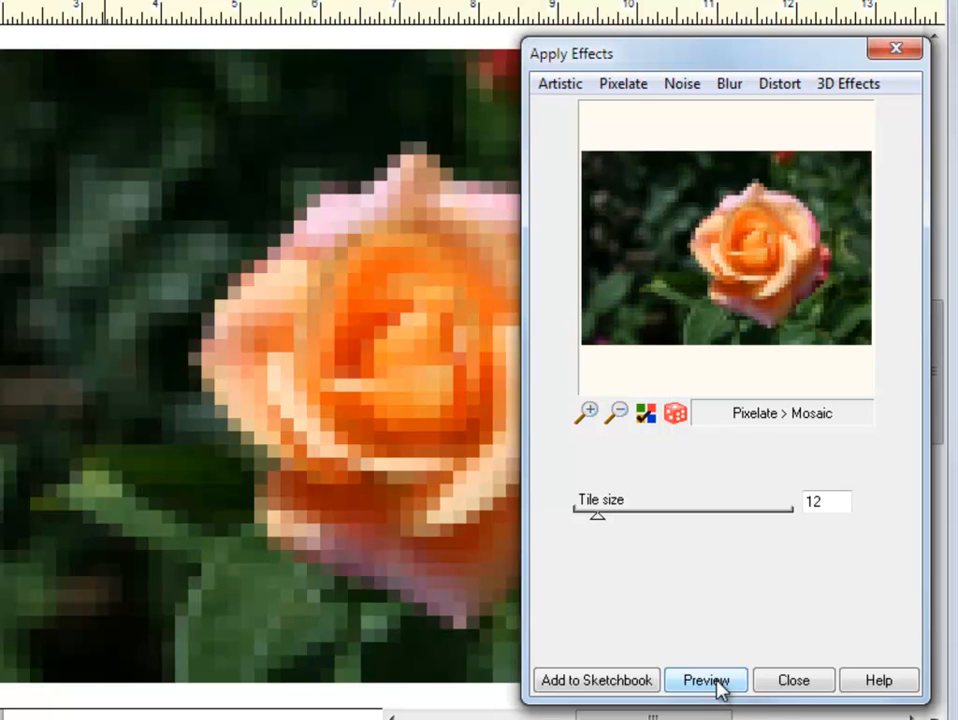
click(624, 84)
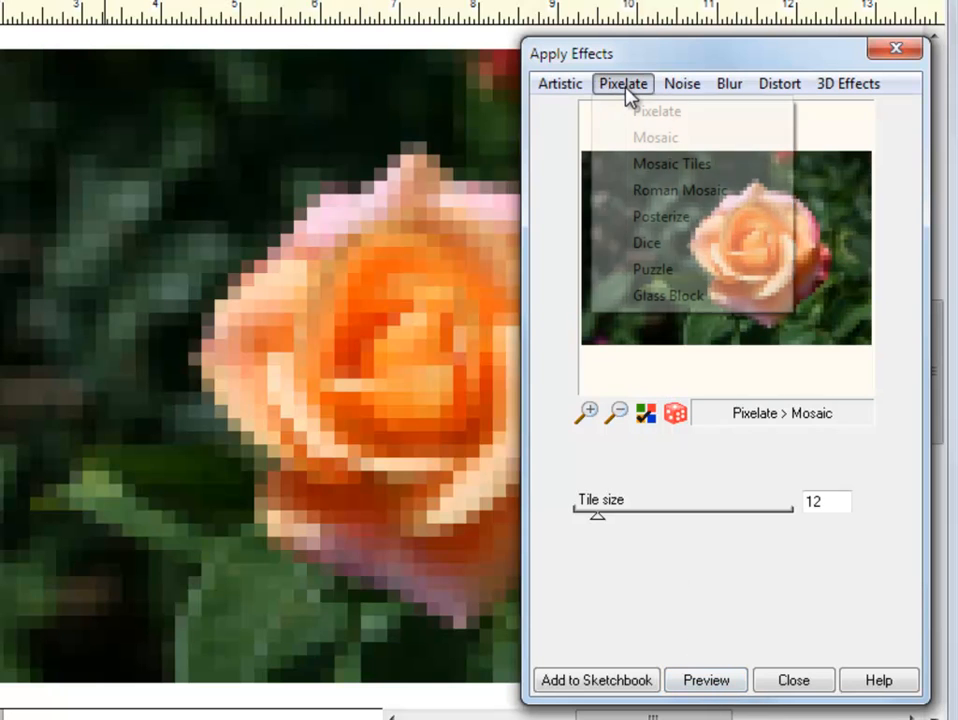
click(660, 216)
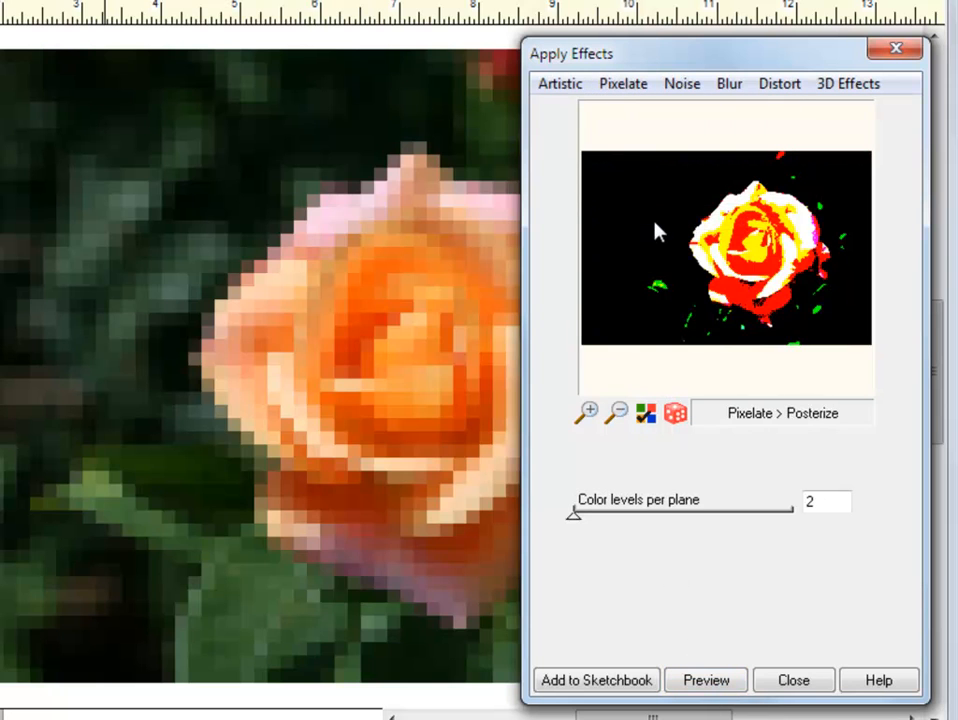
click(704, 680)
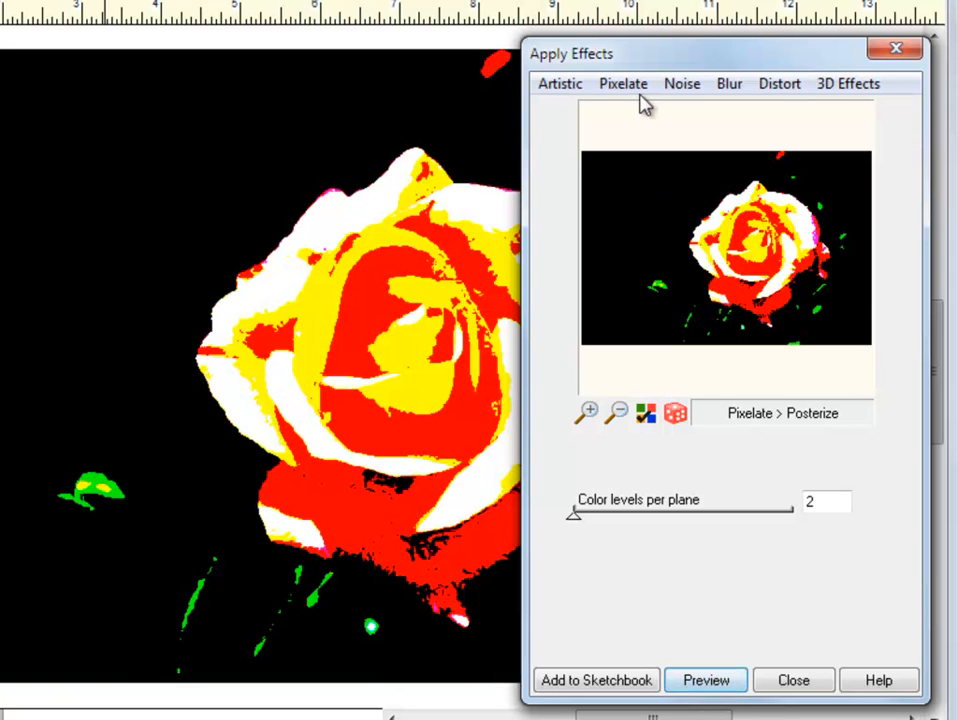
Preview the Glass Block pixelate effect on the rose photo.
click(624, 84)
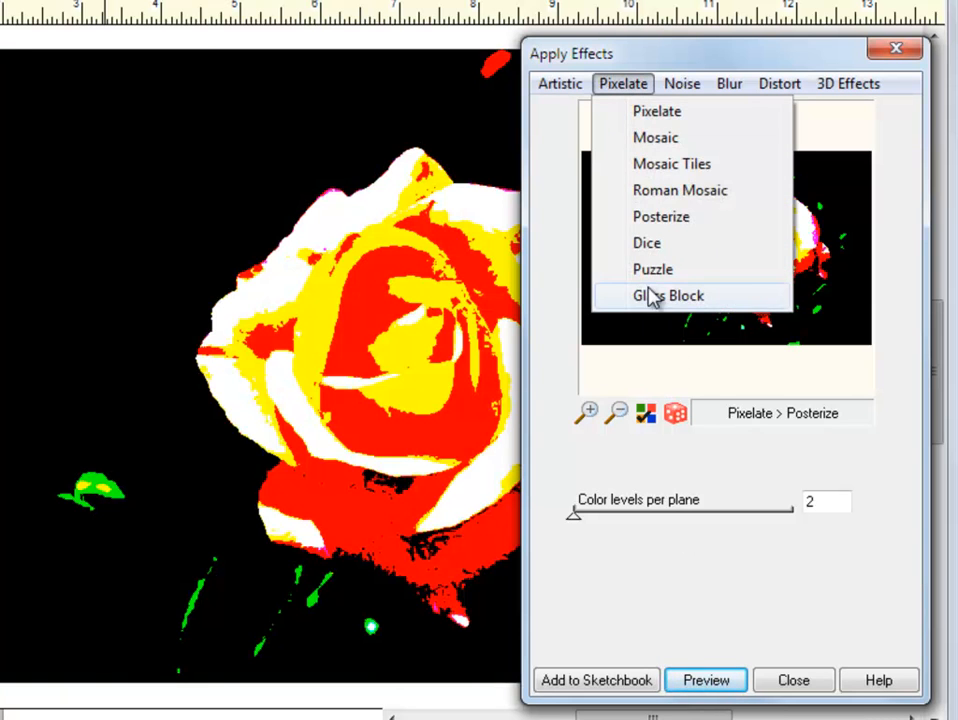
click(668, 296)
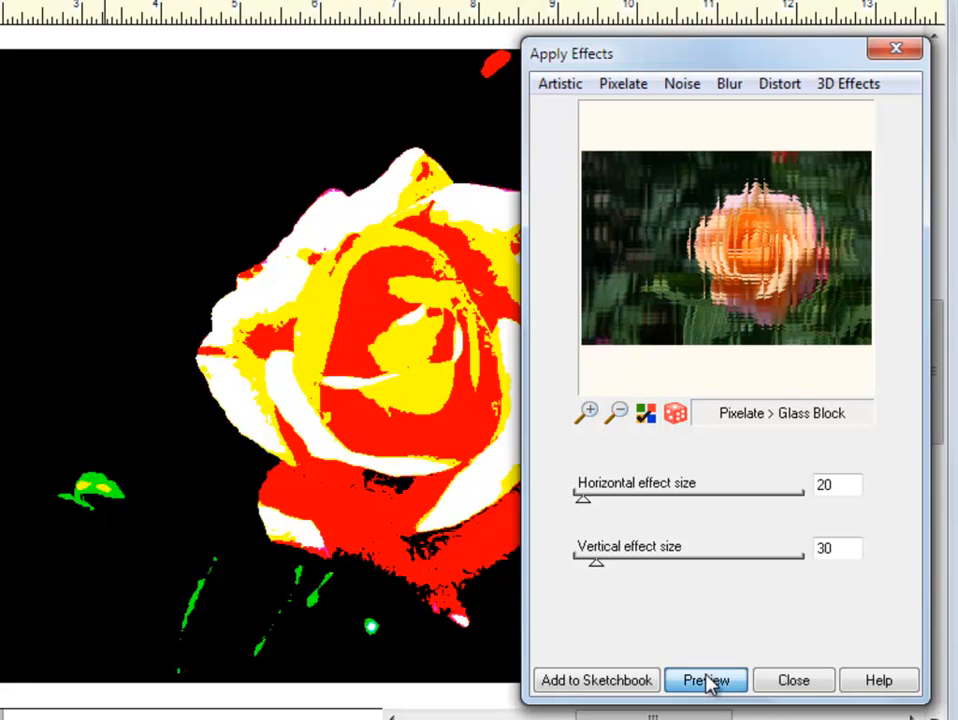
click(704, 680)
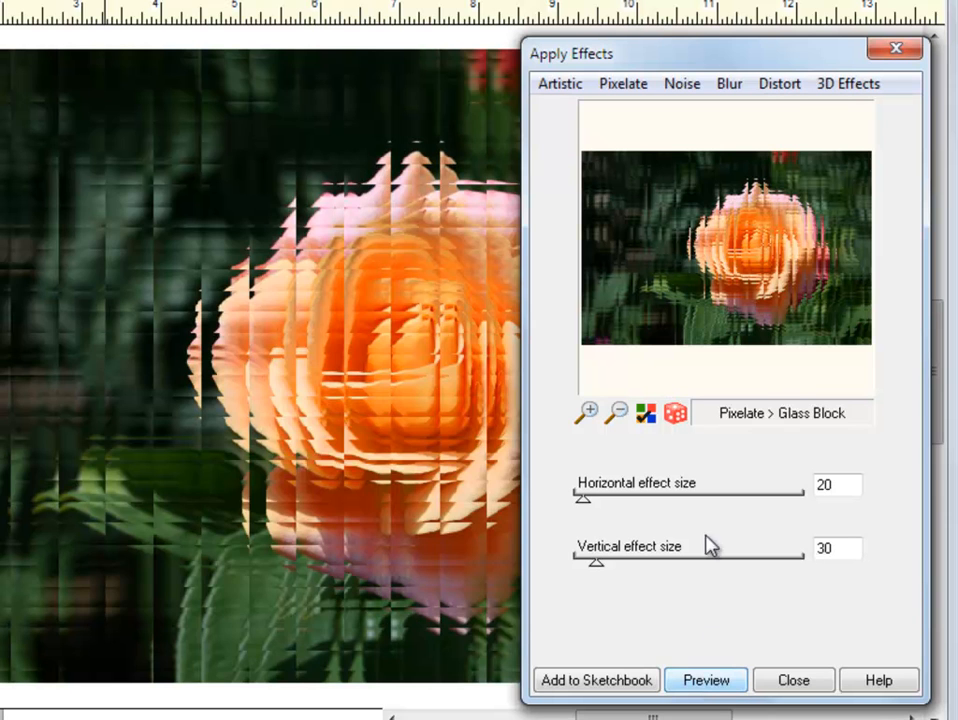
Try Add Noise at coverage 35, then preview the Segment effect at threshold 43.
click(682, 84)
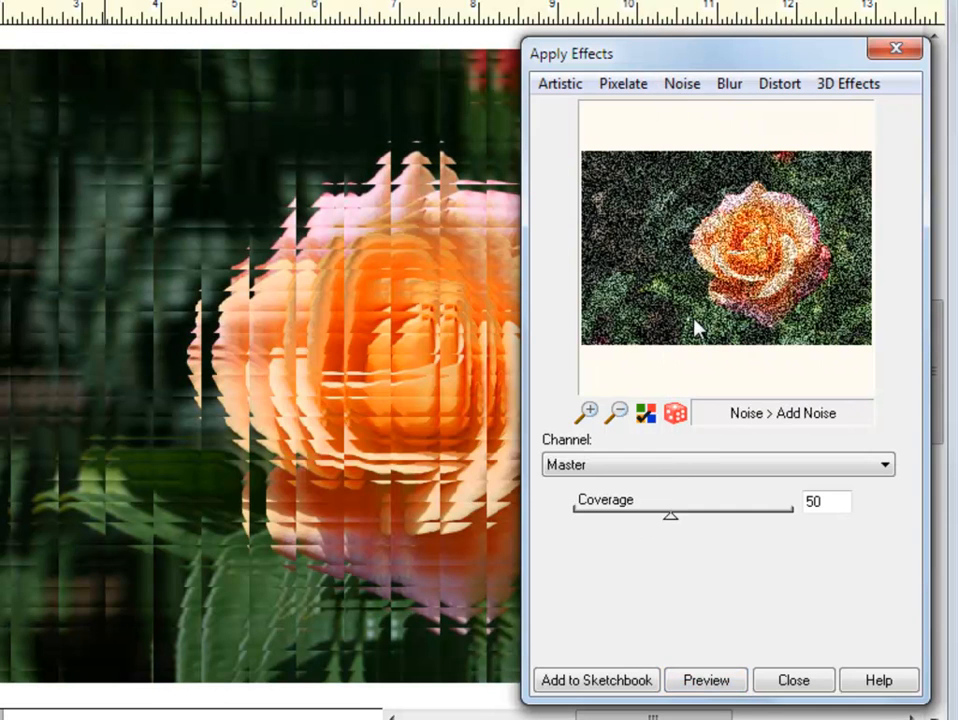
drag(670, 512, 656, 512)
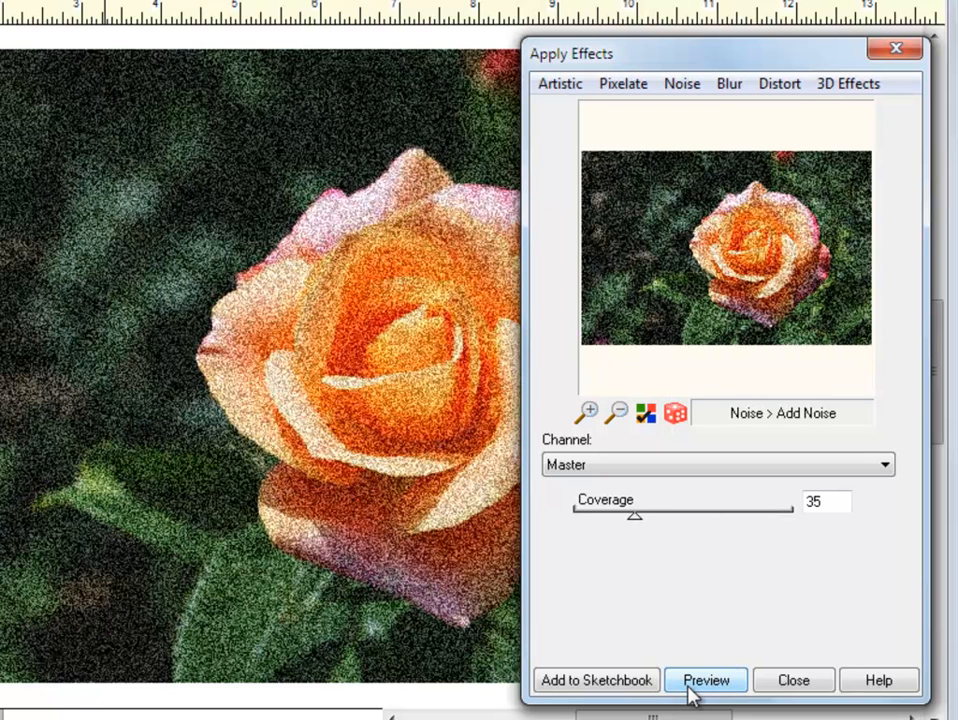
click(682, 84)
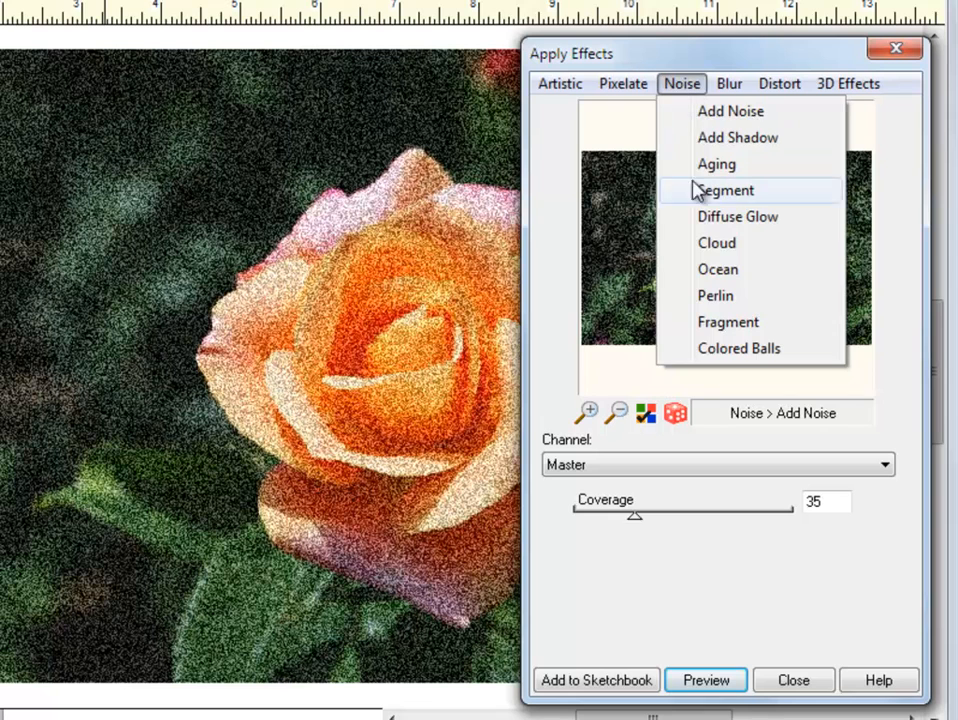
click(724, 190)
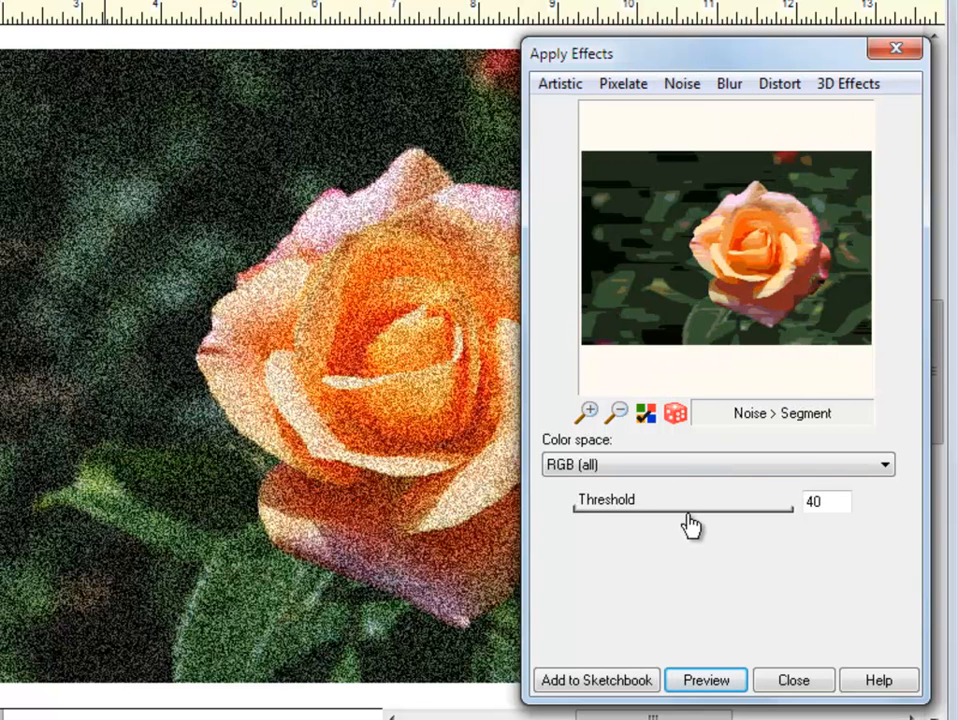
click(704, 680)
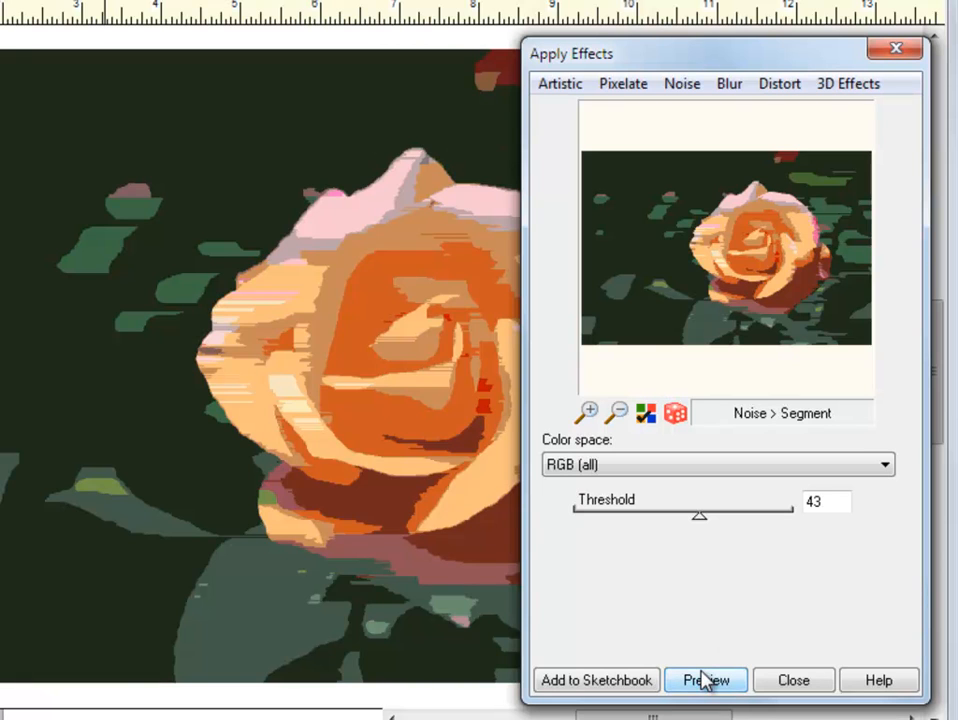
Preview a Radial Blur centred on the rose at 525 by 267, size 10, intensity 20.
click(728, 84)
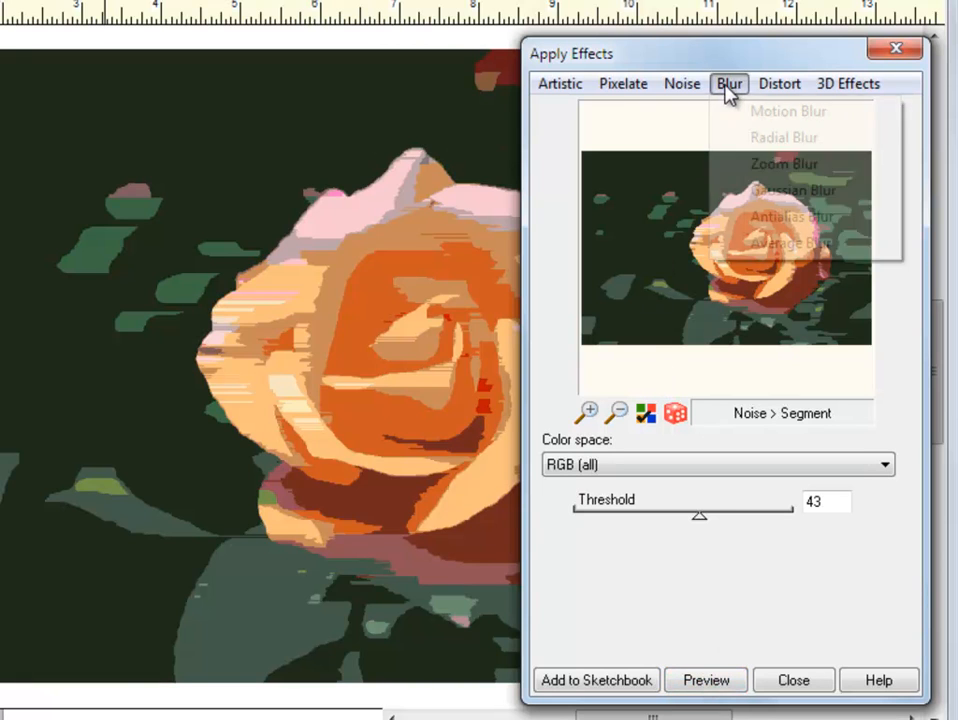
click(784, 136)
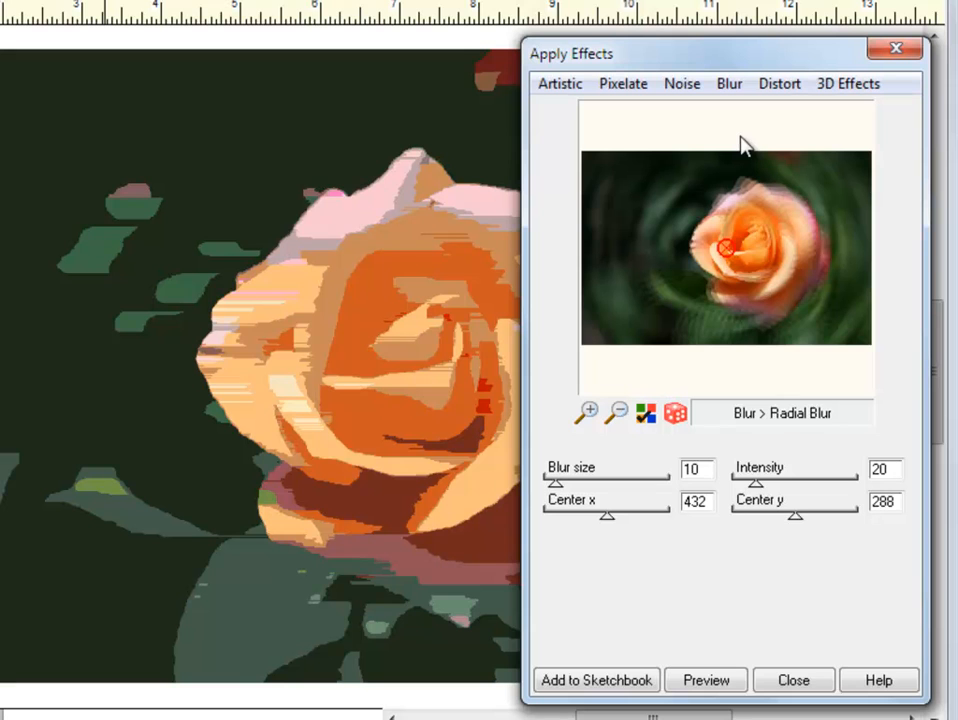
drag(724, 248, 744, 244)
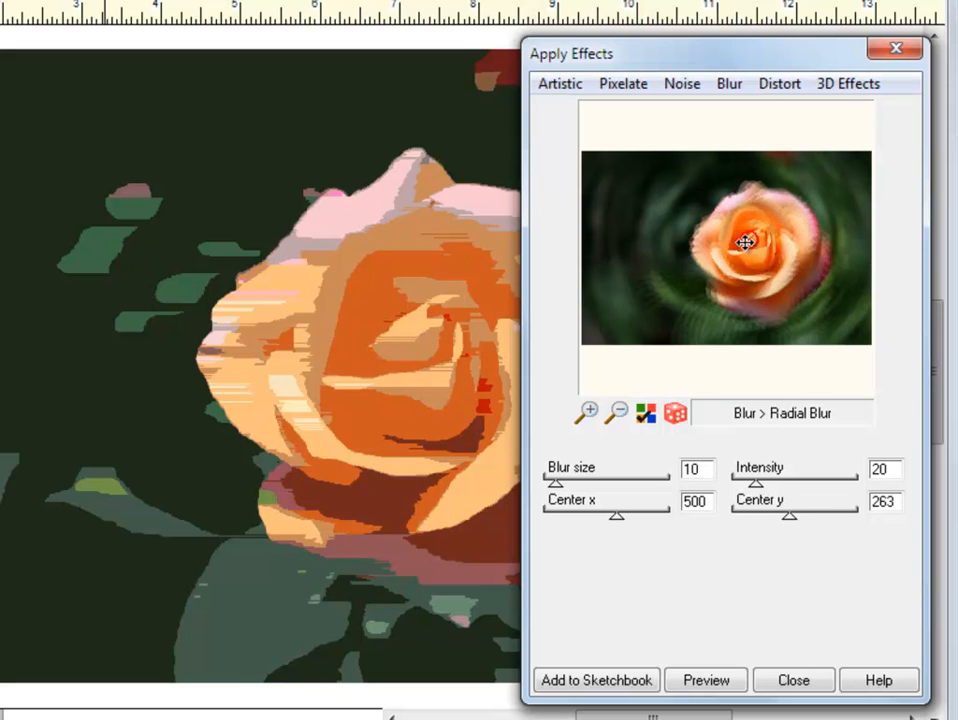
drag(744, 240, 758, 242)
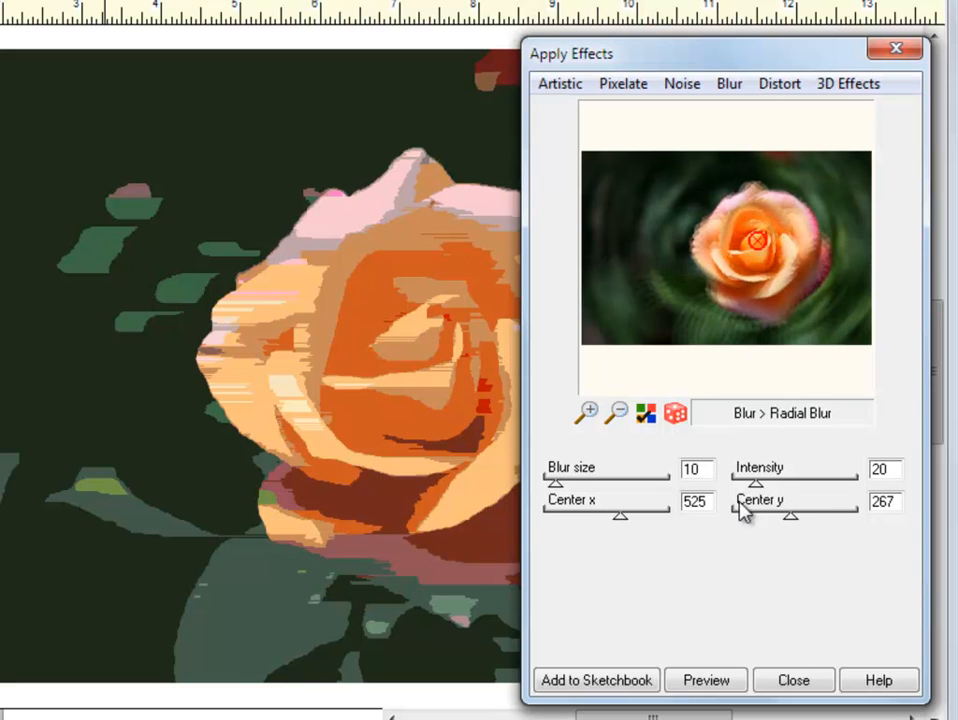
click(704, 680)
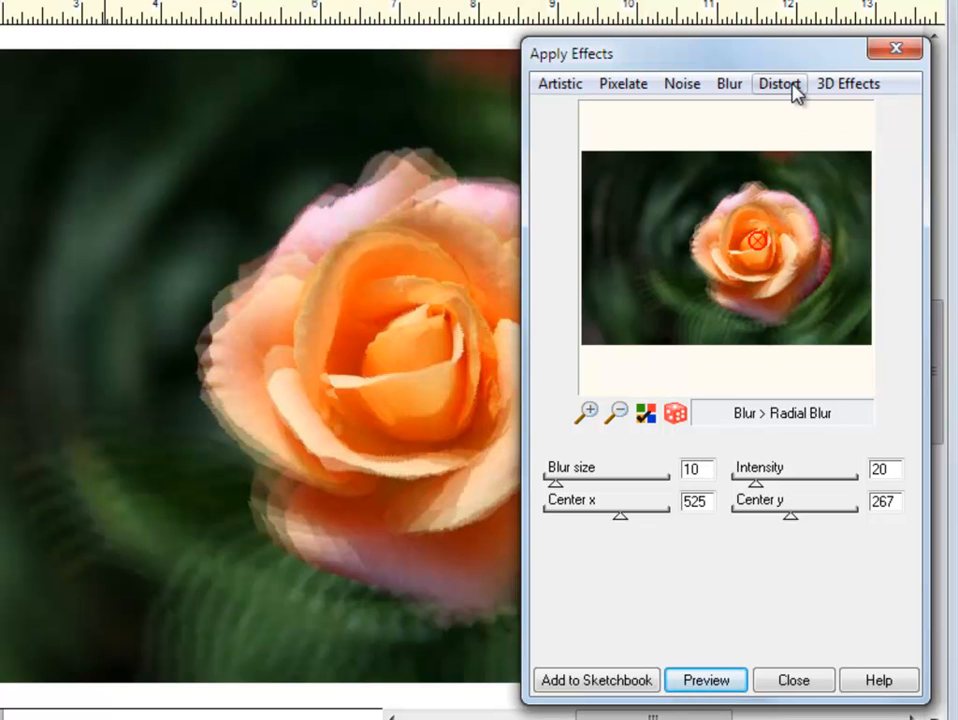
Preview a Radial Wave distortion with the wavelength treated as frequency.
click(780, 84)
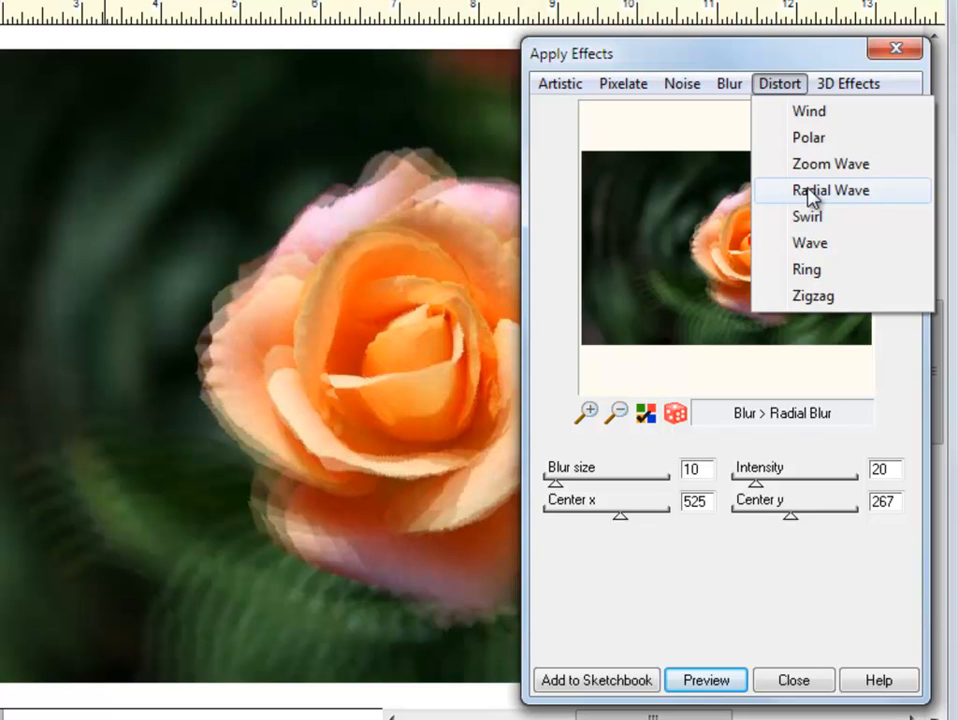
click(830, 190)
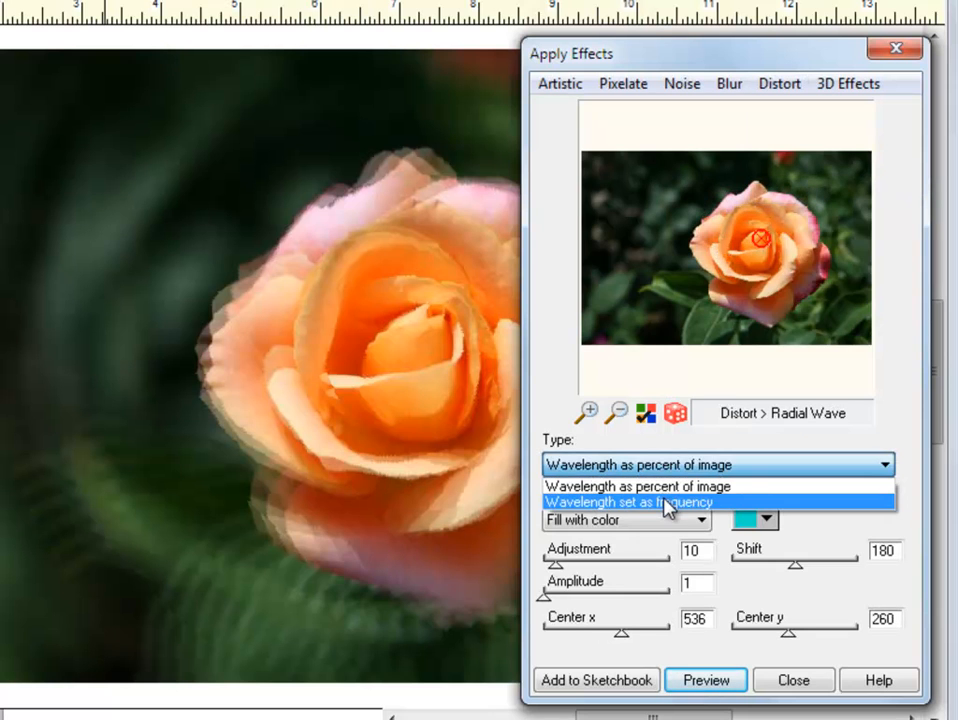
click(628, 502)
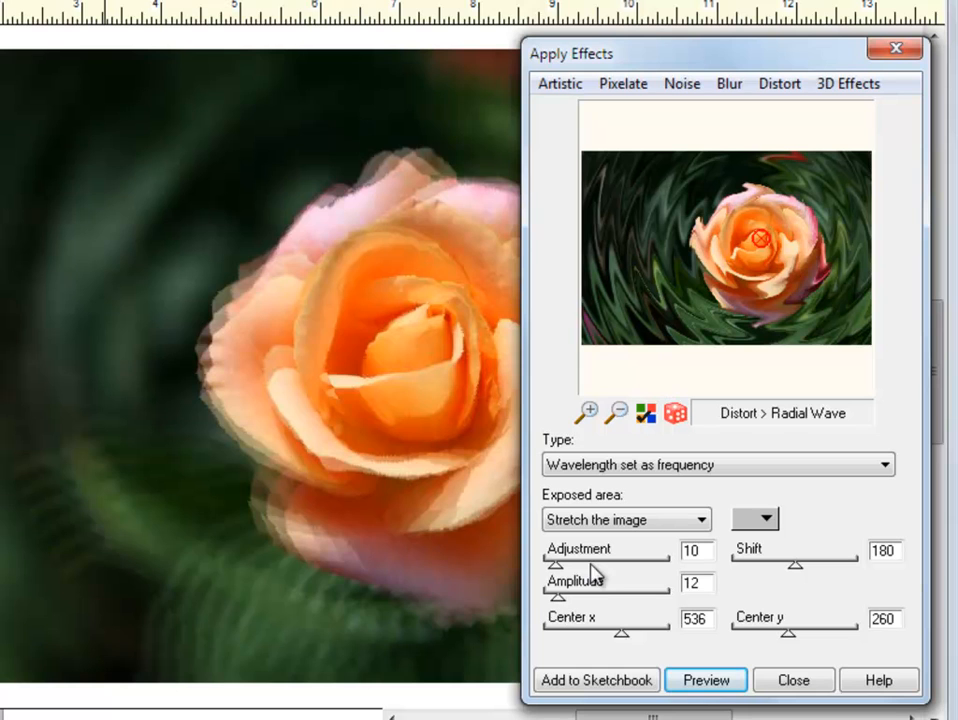
click(704, 680)
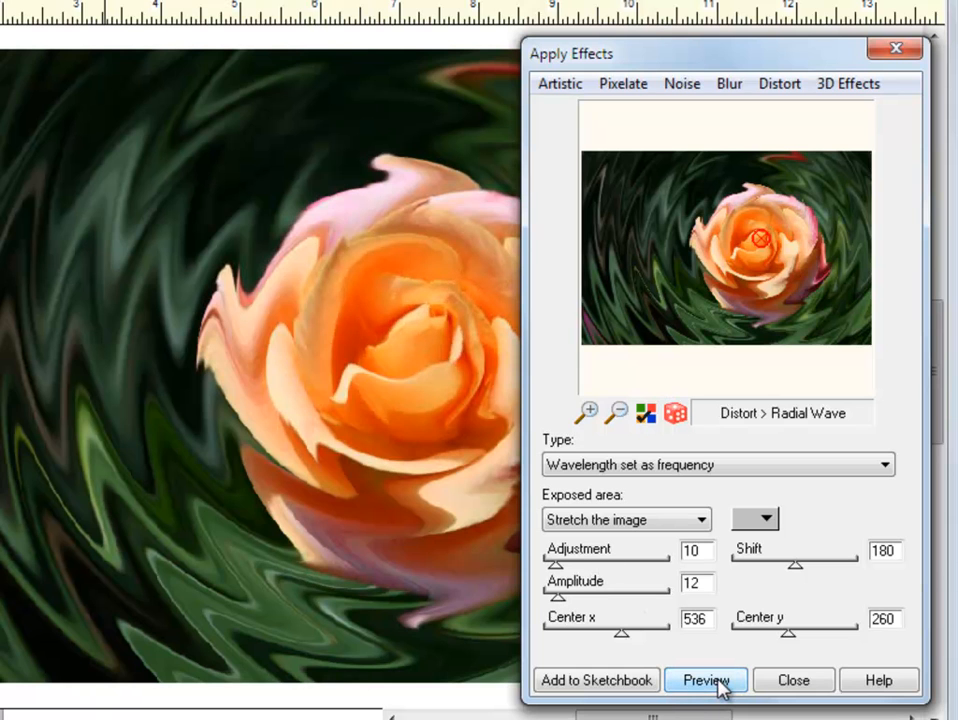
Try the 3D Emboss effect, then dismiss the effects leaving the original rose.
click(848, 84)
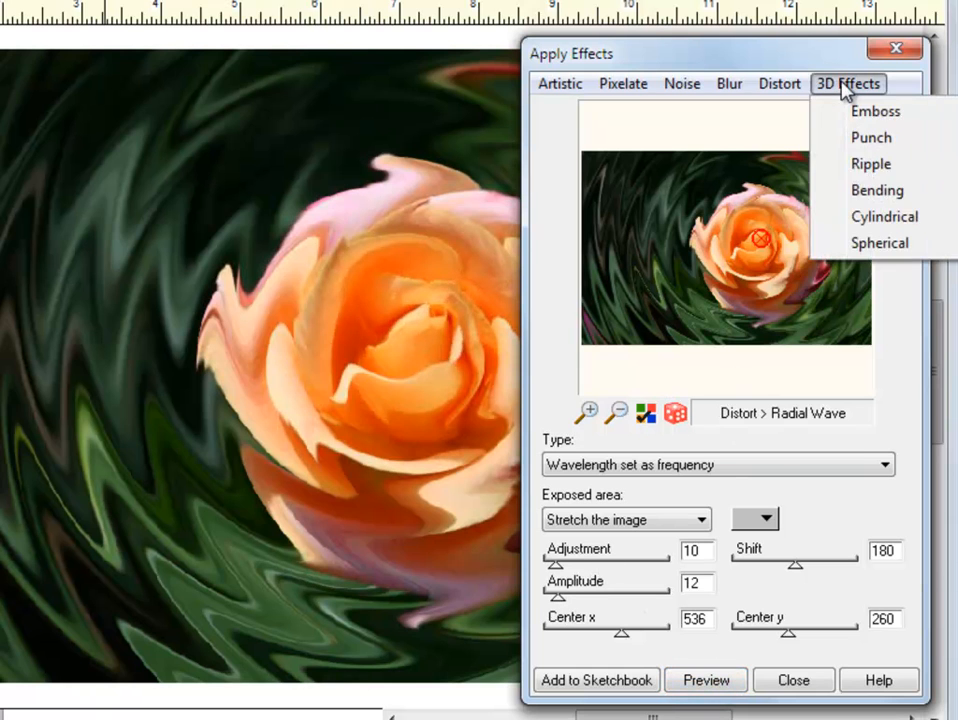
click(876, 112)
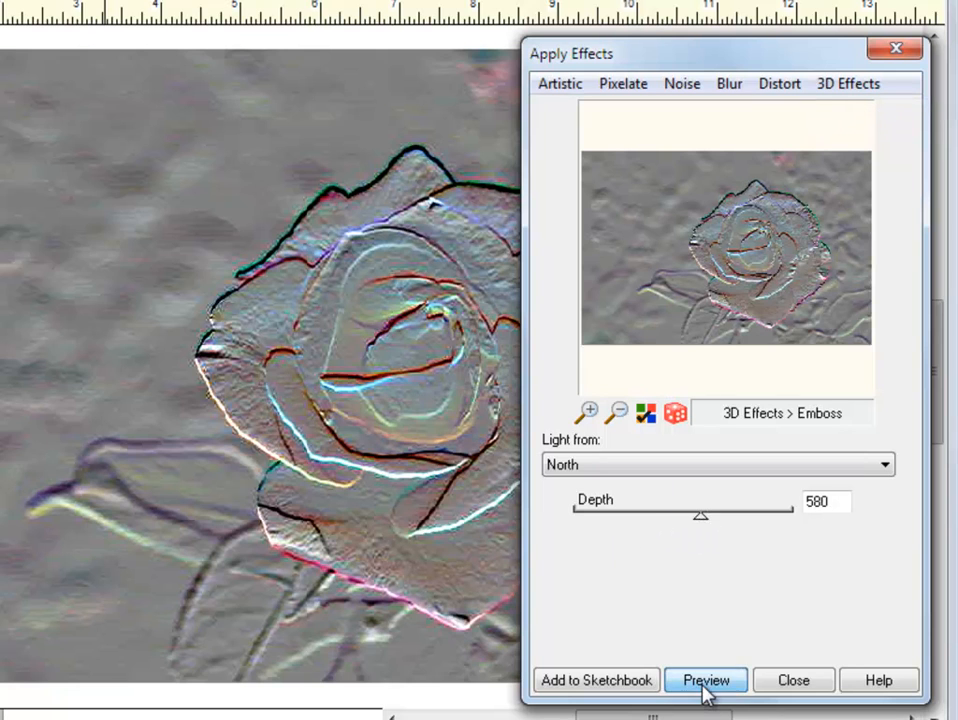
click(704, 680)
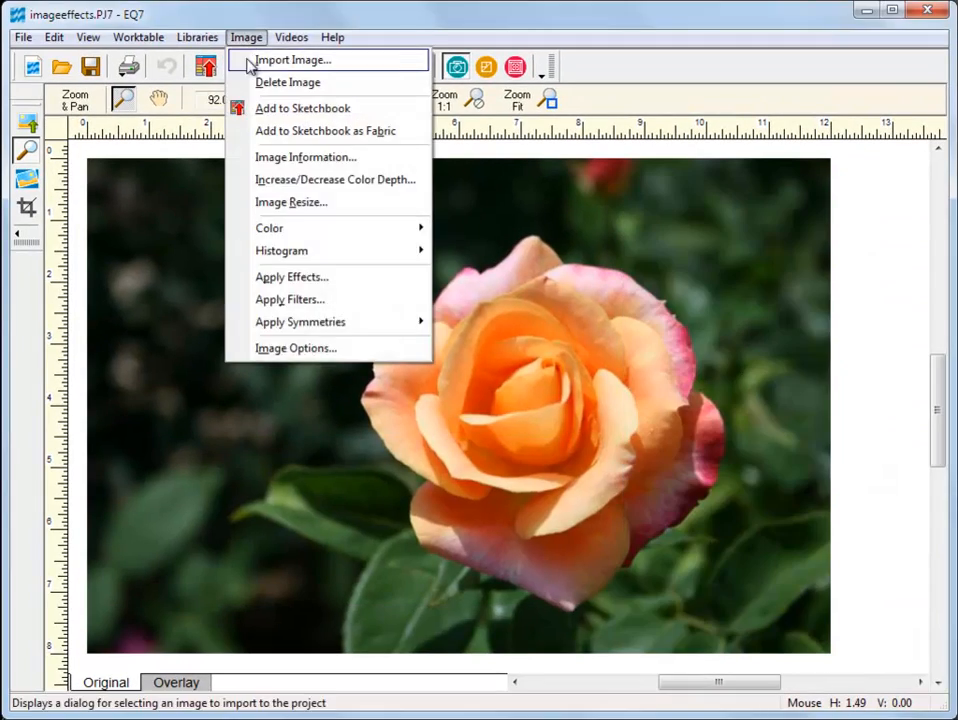
Import the boat harbor photo and preview a Dry Brush Watercolor effect at edge thickness 12.
click(292, 60)
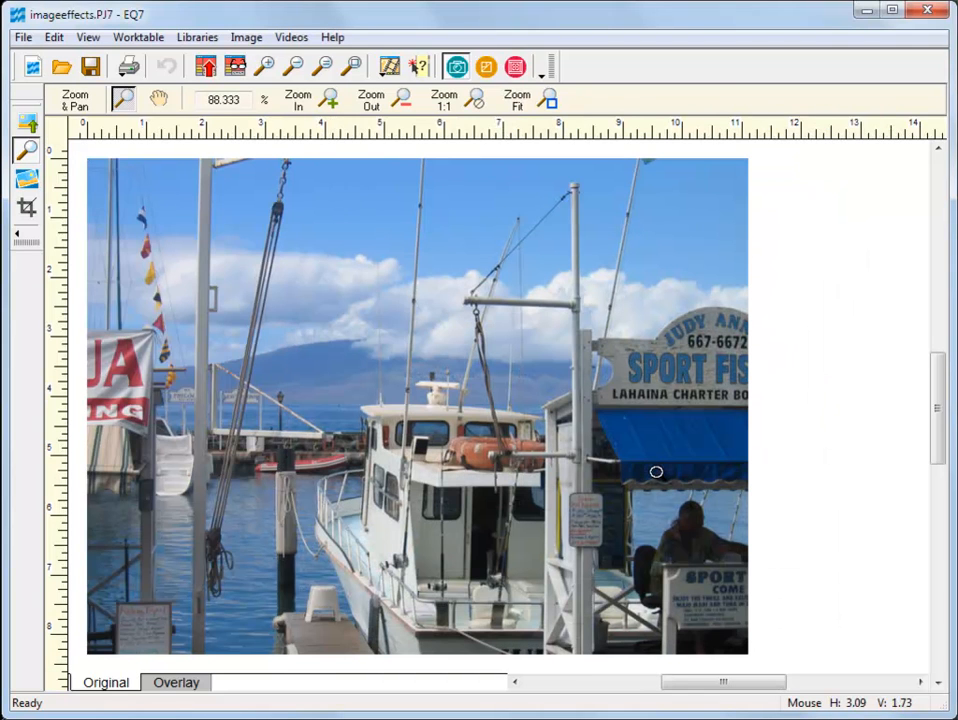
click(246, 36)
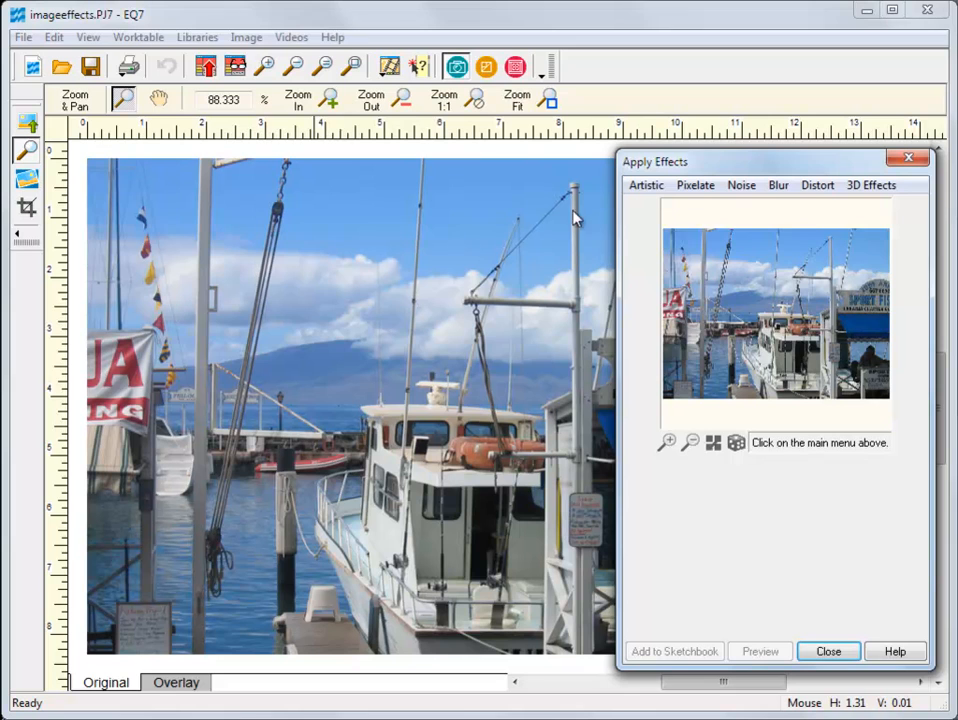
click(646, 184)
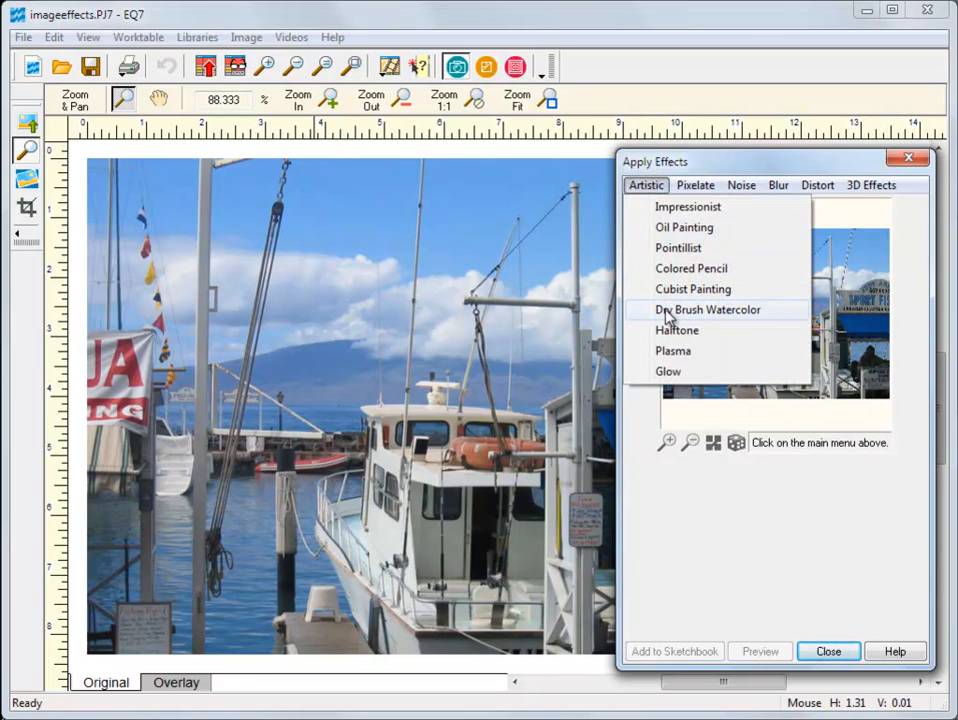
click(708, 308)
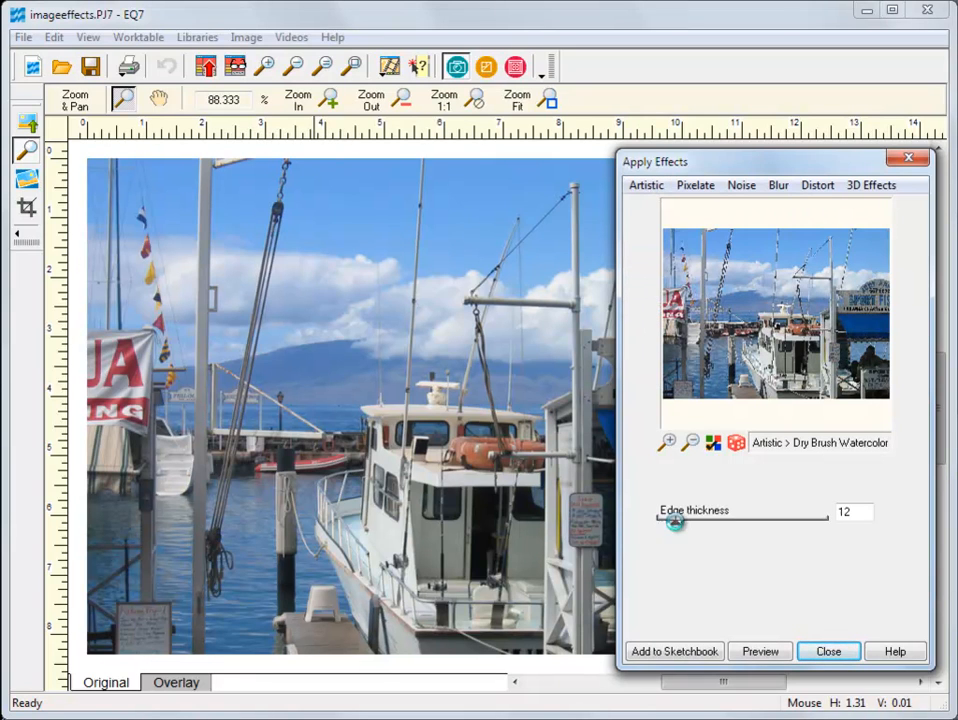
click(760, 652)
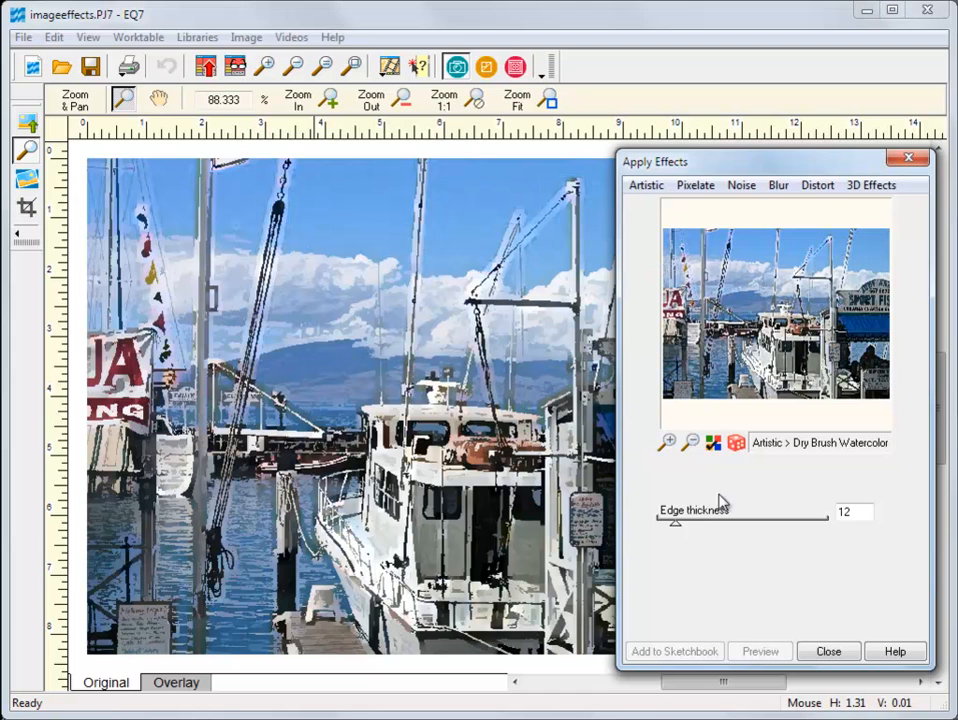
Apply Add Noise at coverage 25 to the harbor photo and save it to the Sketchbook.
click(740, 184)
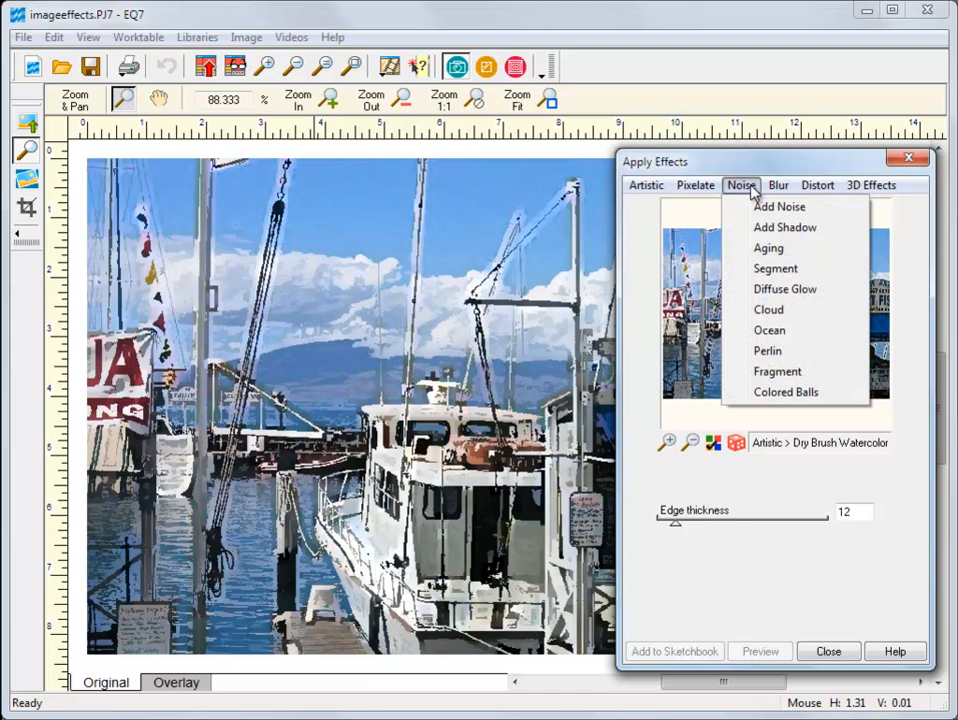
click(780, 206)
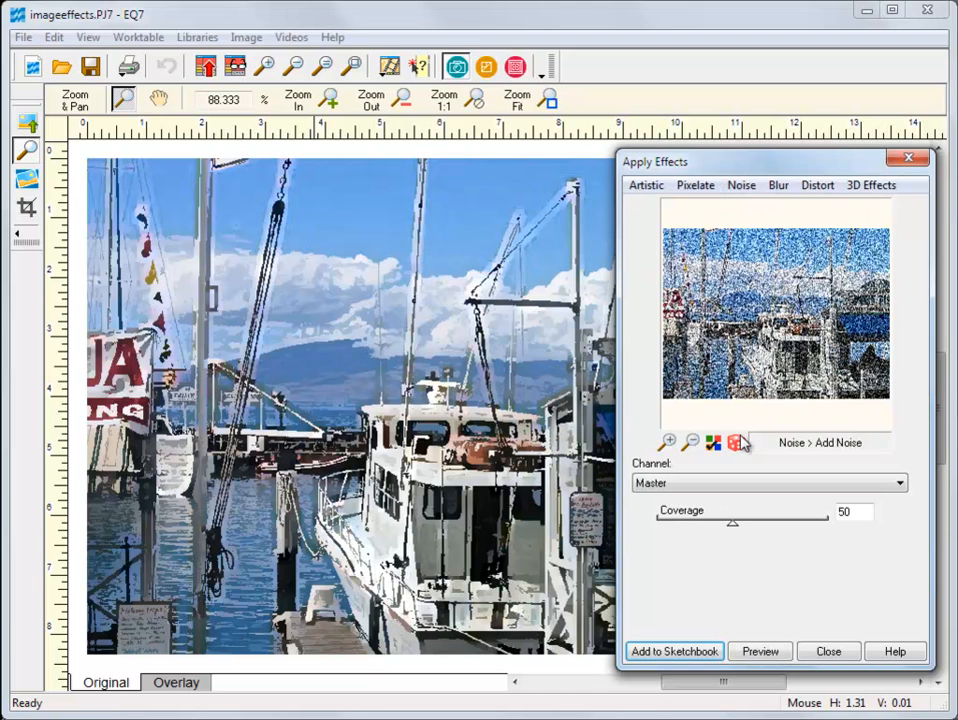
drag(730, 522, 708, 524)
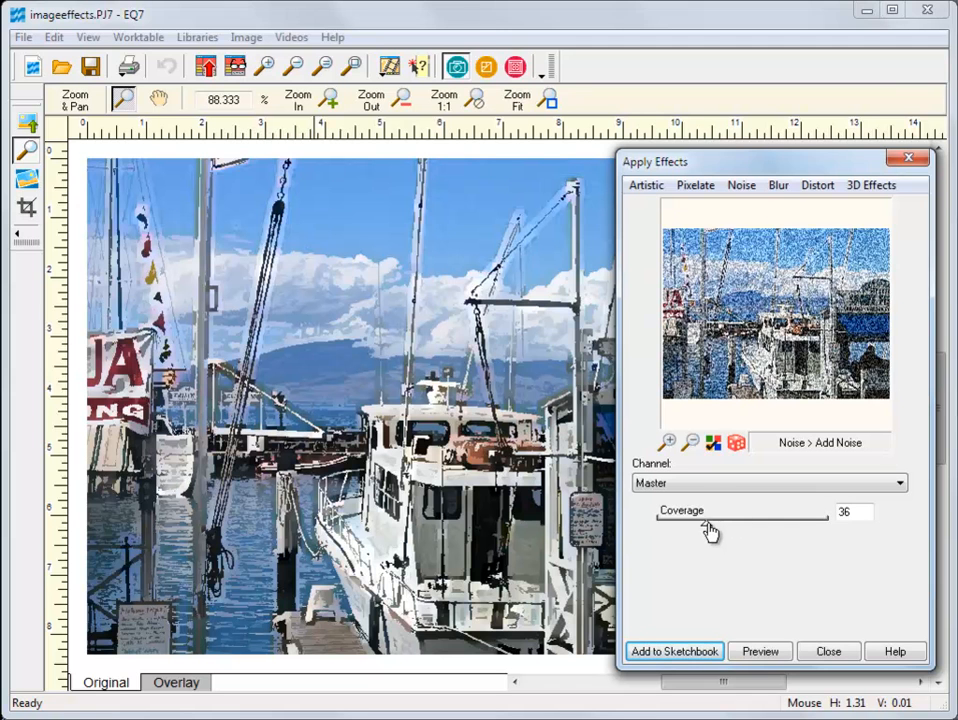
click(760, 652)
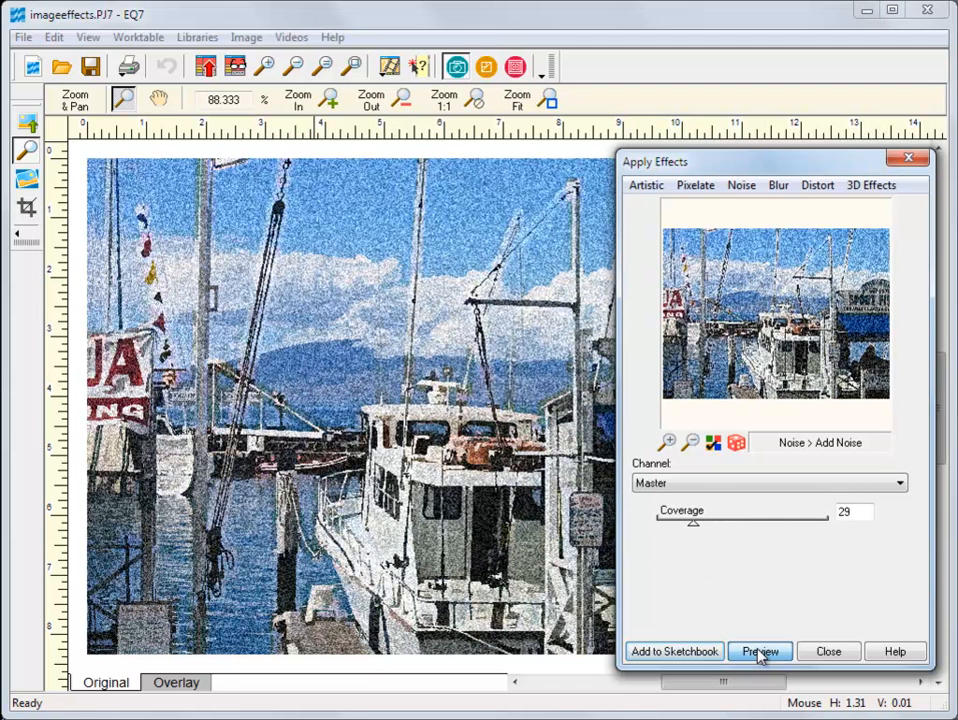
click(760, 652)
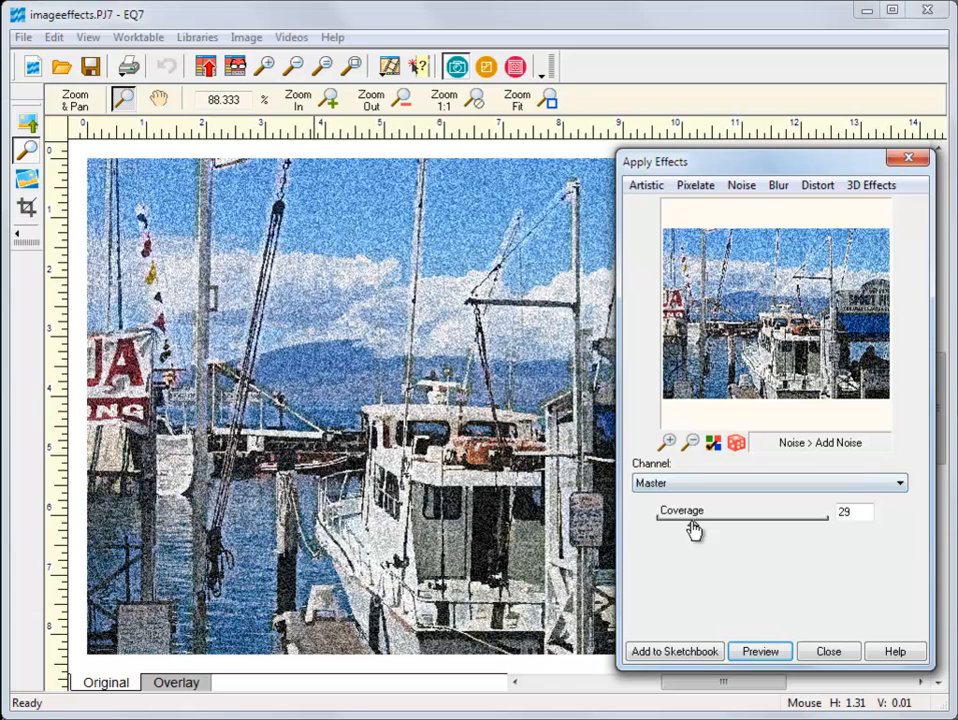
click(760, 652)
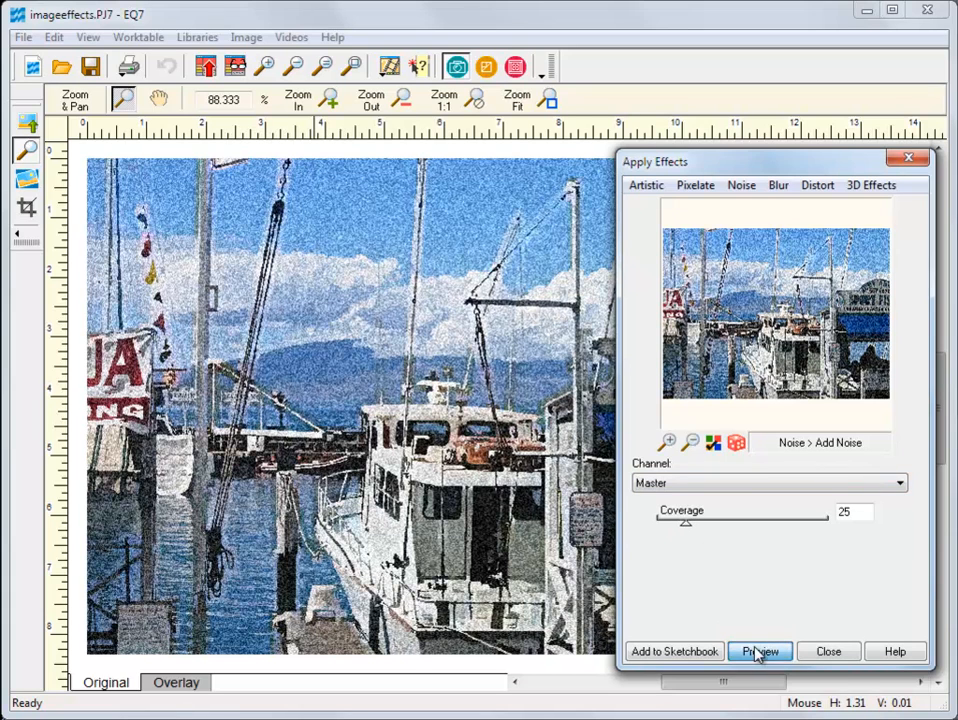
mouse_move(674, 652)
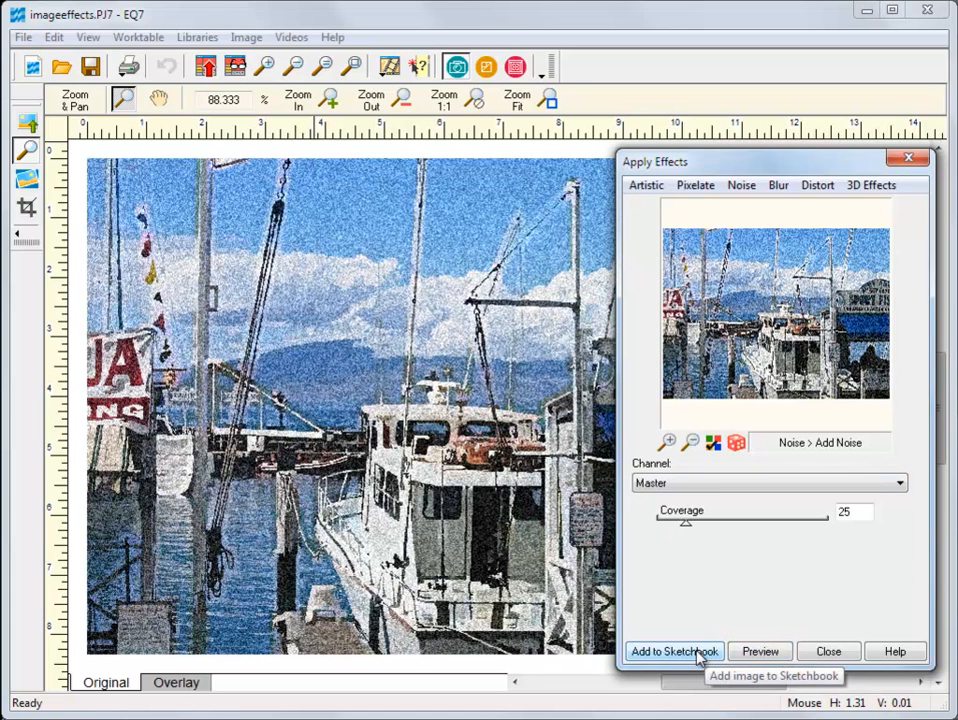
click(828, 652)
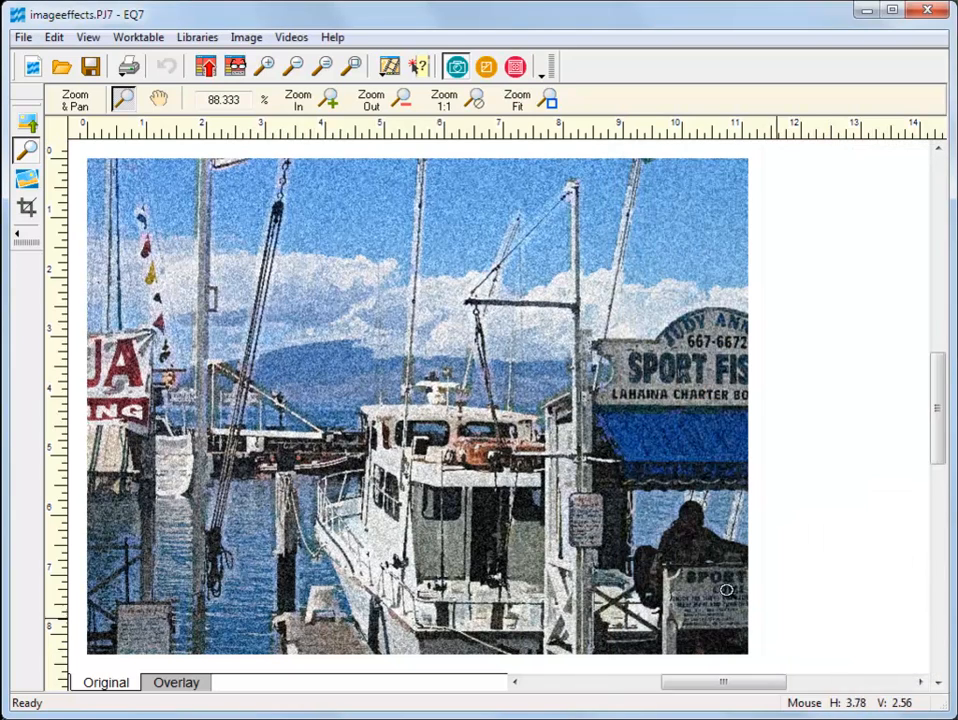
Colorize the harbor photo sepia, hue 136 and saturation 88, and save it to the Sketchbook.
click(246, 36)
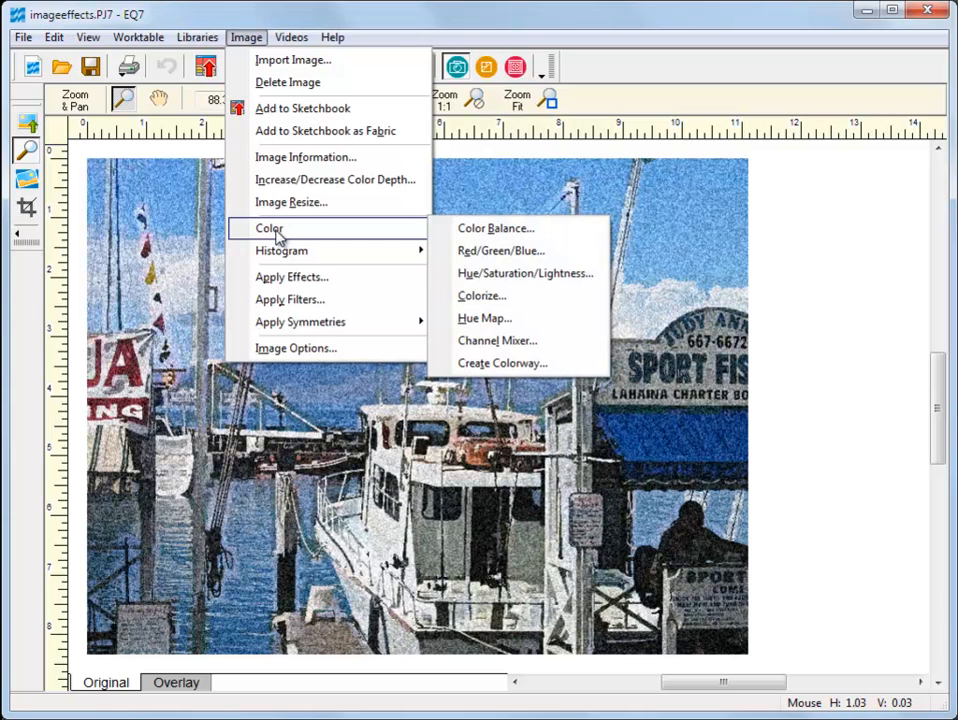
mouse_move(496, 296)
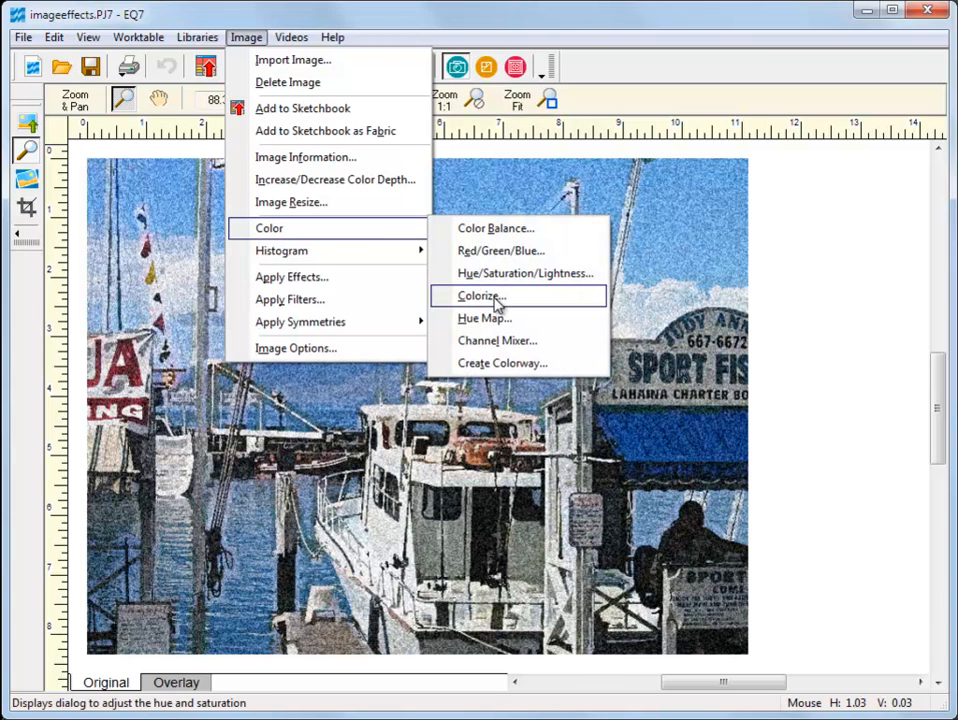
click(480, 296)
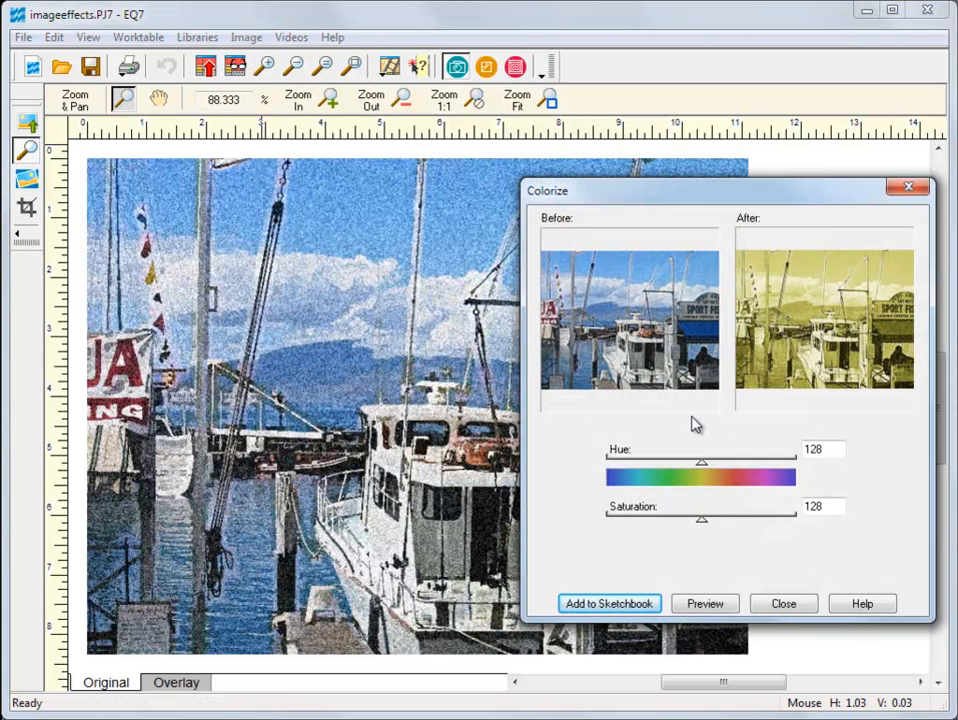
drag(700, 518, 680, 518)
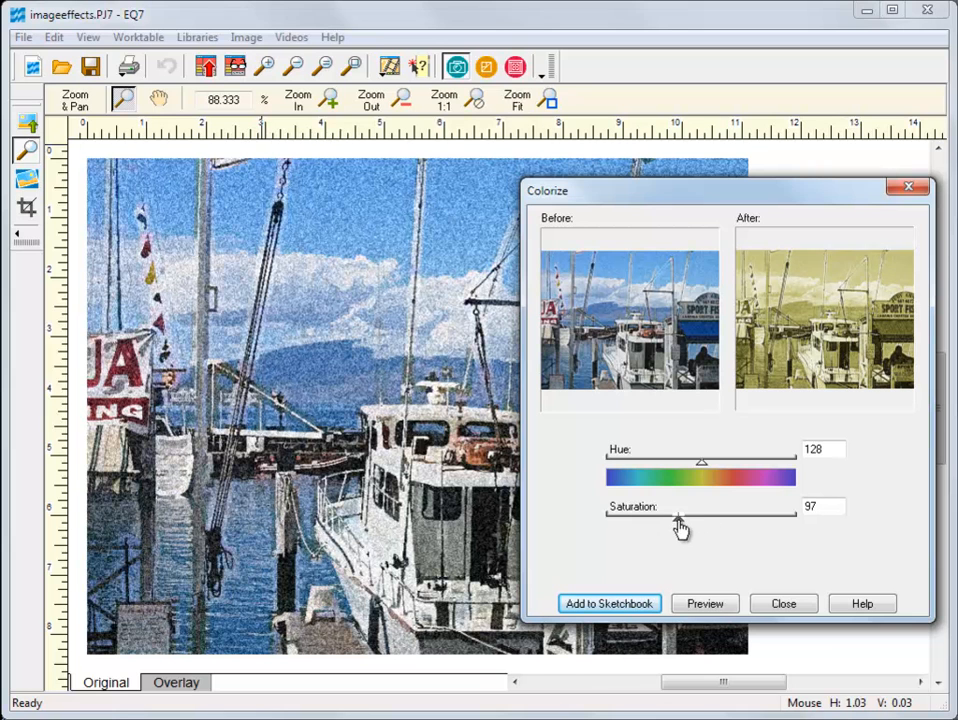
drag(702, 460, 710, 468)
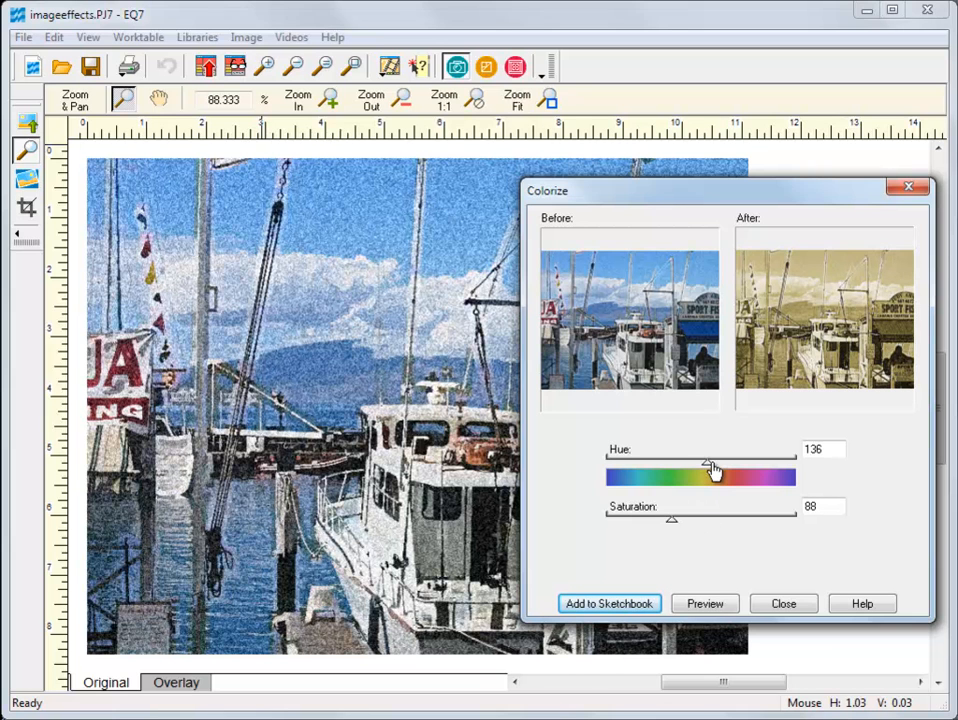
click(704, 604)
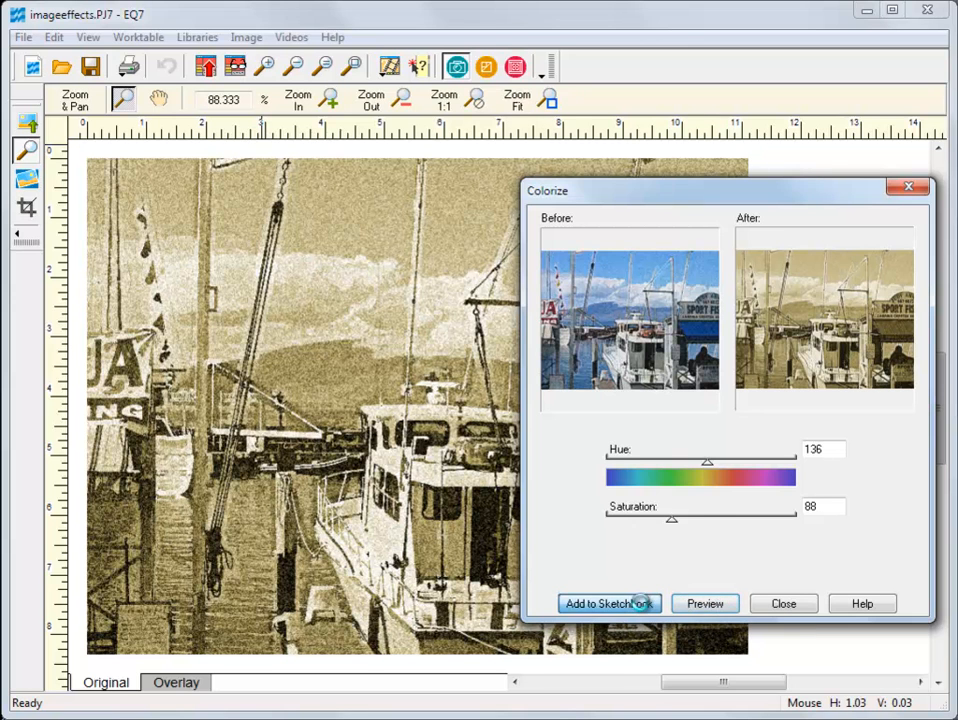
click(608, 604)
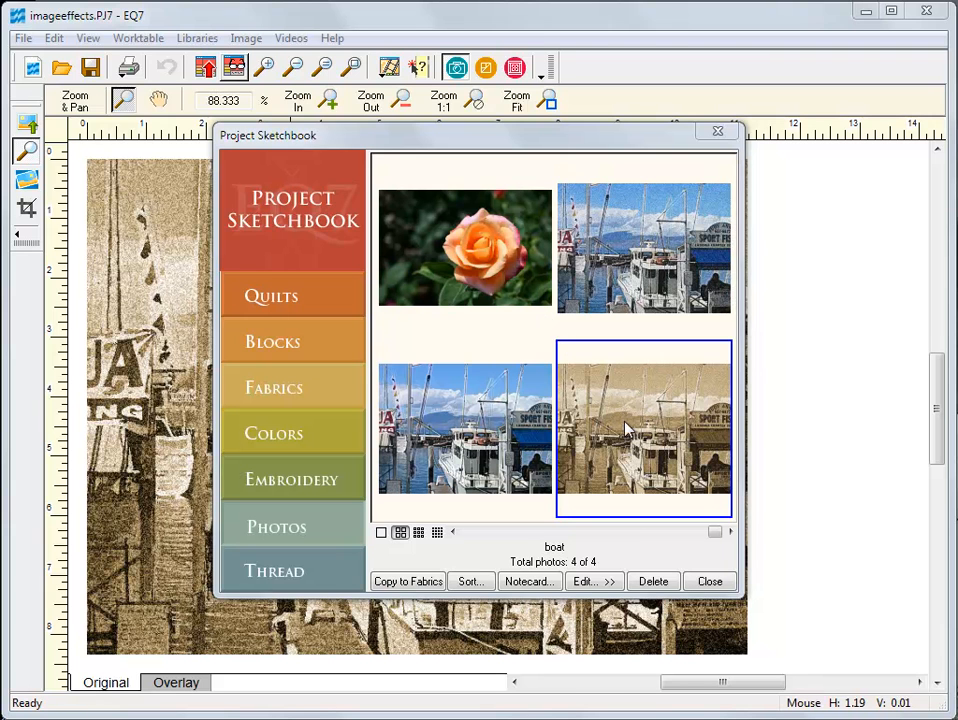
click(644, 248)
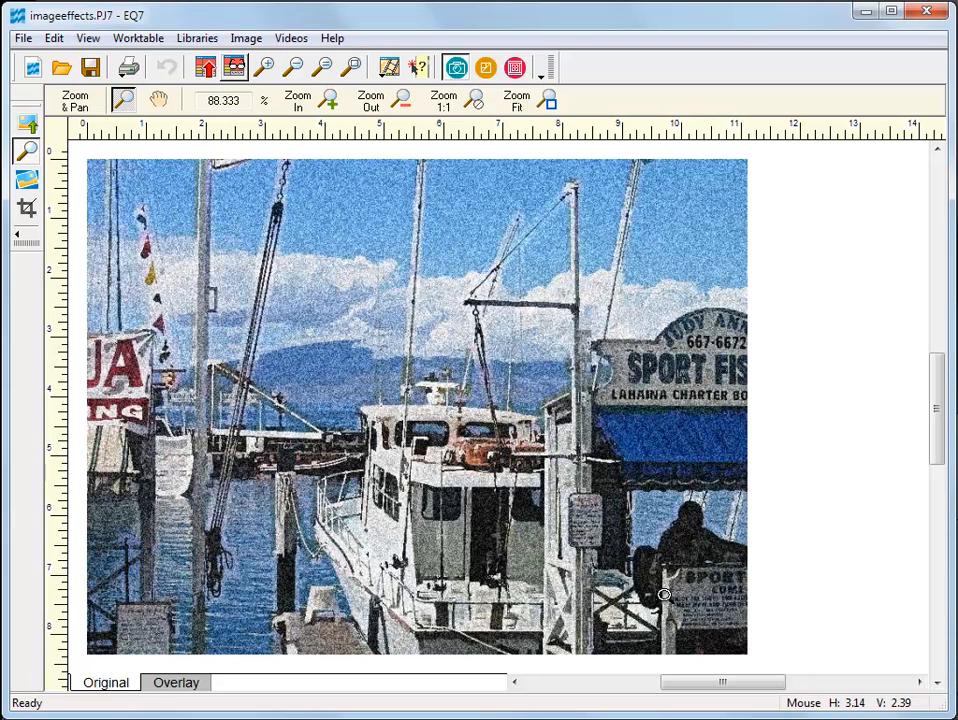
Reduce the harbor photo to a 2-colour image and check the Sketchbook's five photos.
click(246, 38)
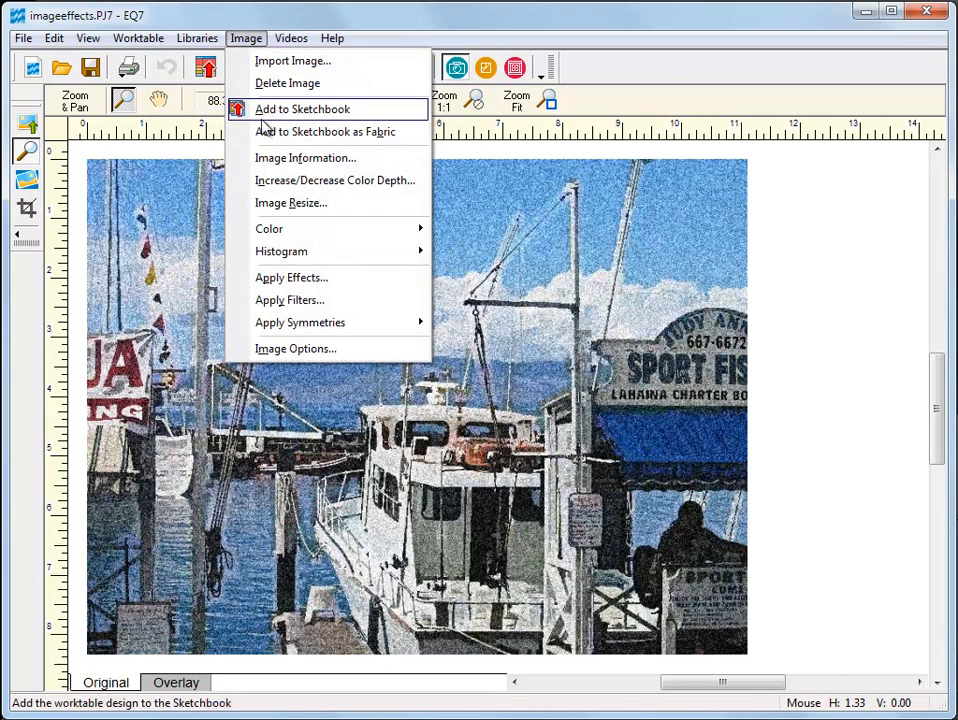
click(336, 180)
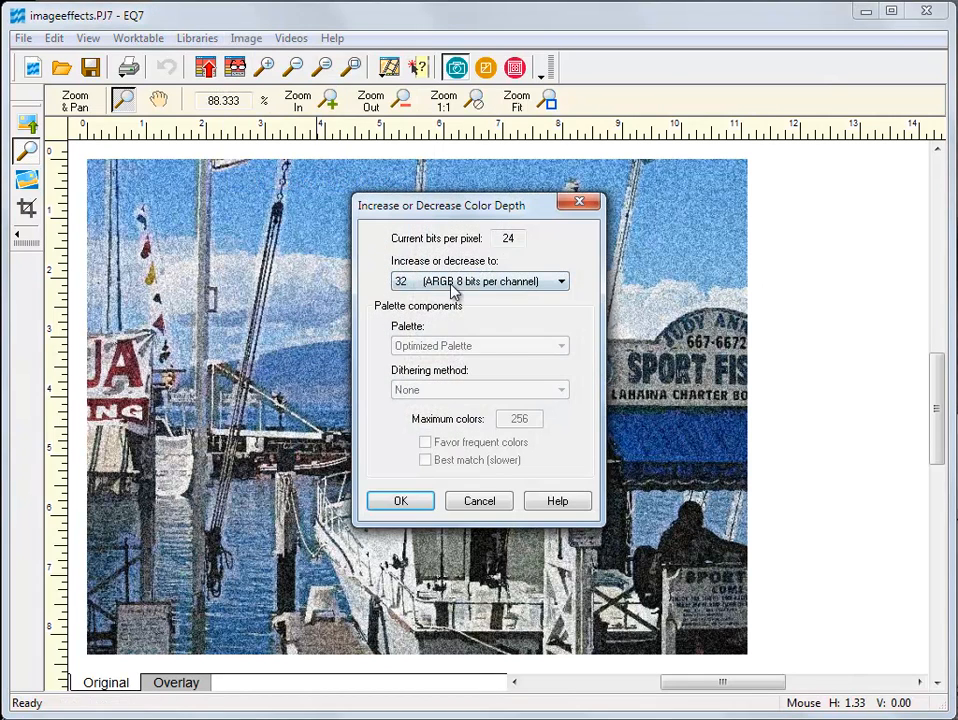
click(480, 280)
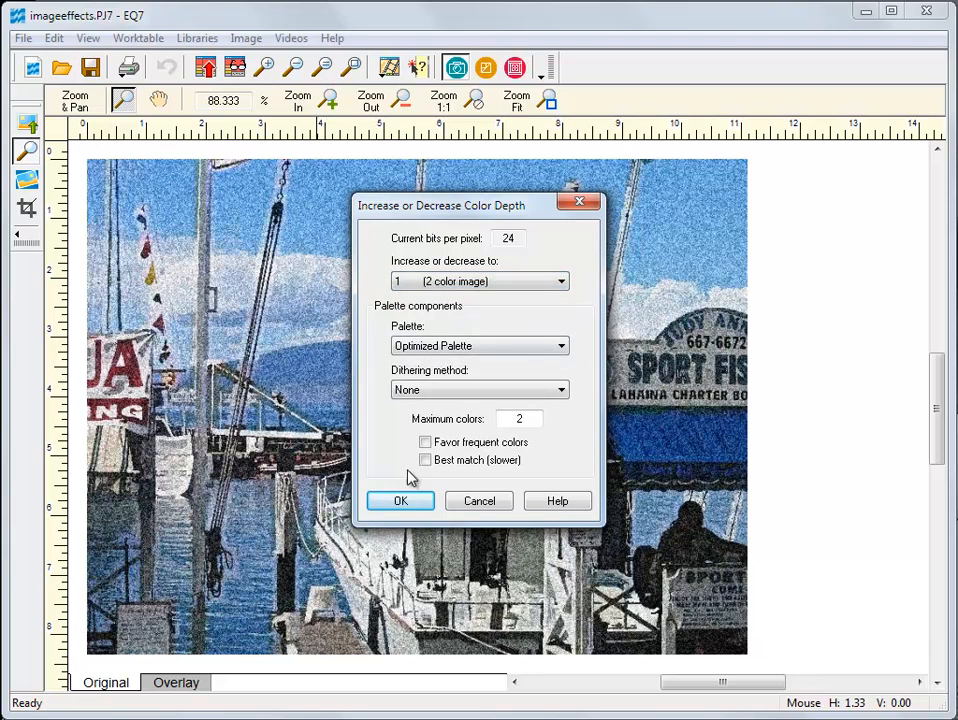
click(400, 500)
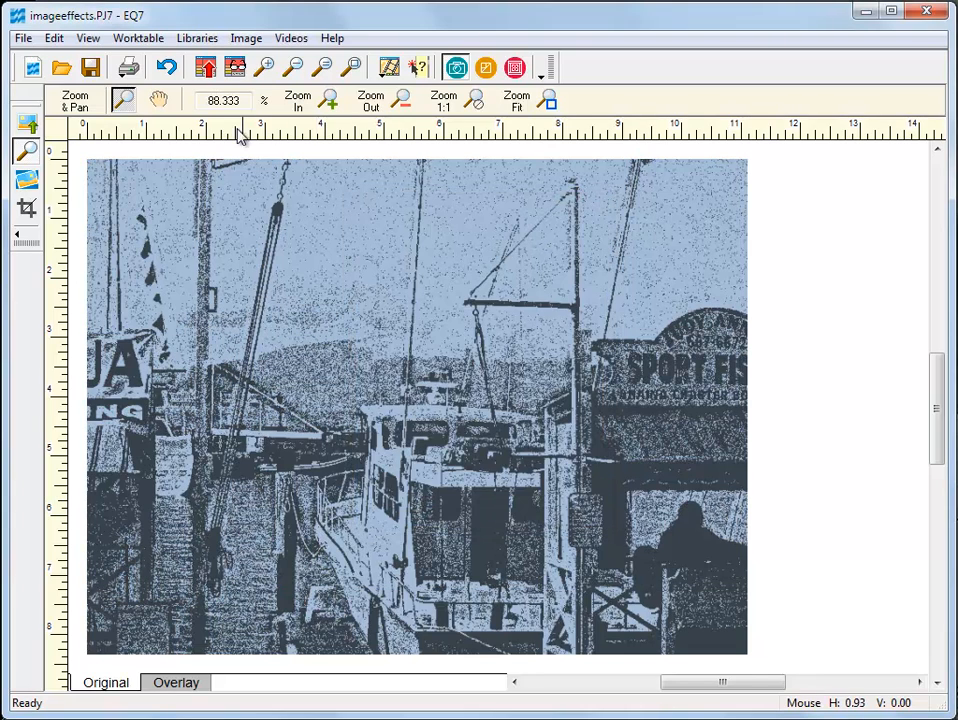
click(236, 68)
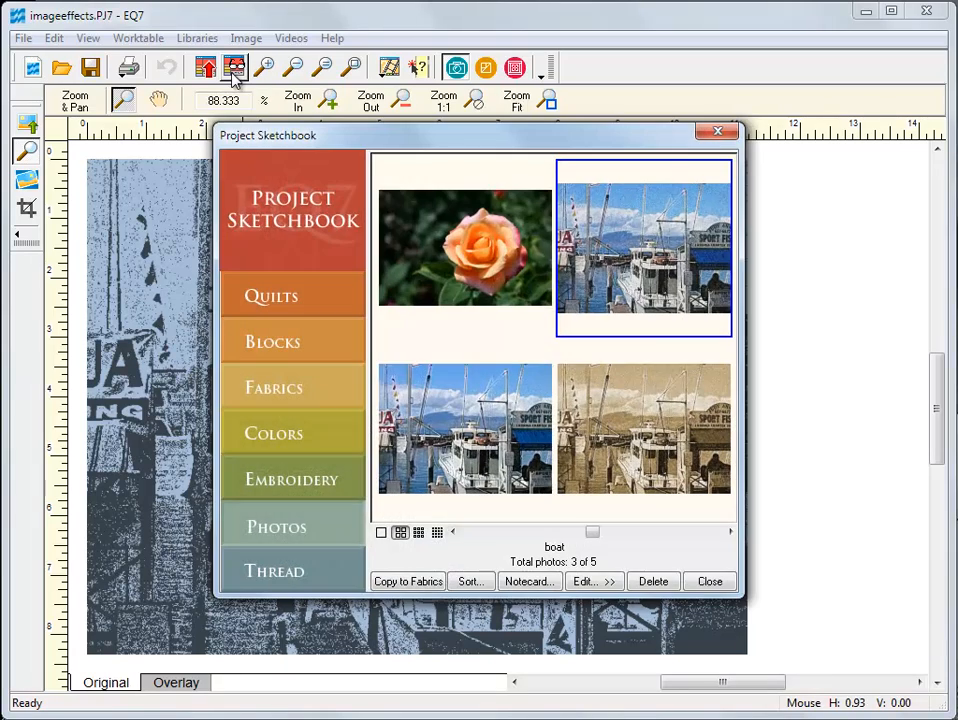
click(708, 580)
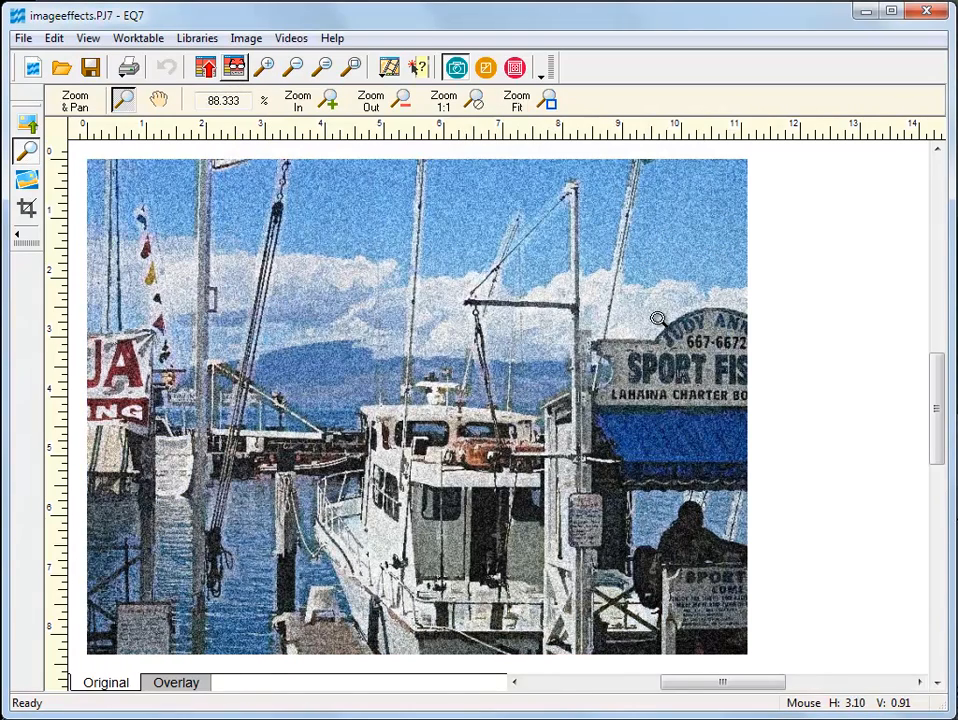
Apply an Equalize Histogram to the harbor photo in YUV space.
click(246, 38)
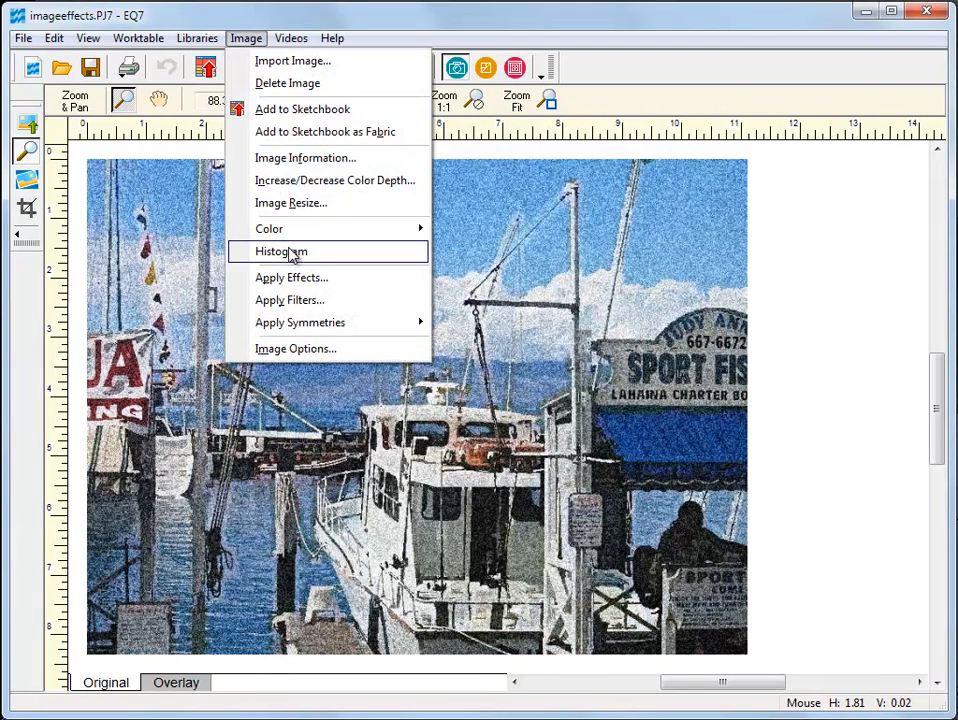
click(280, 252)
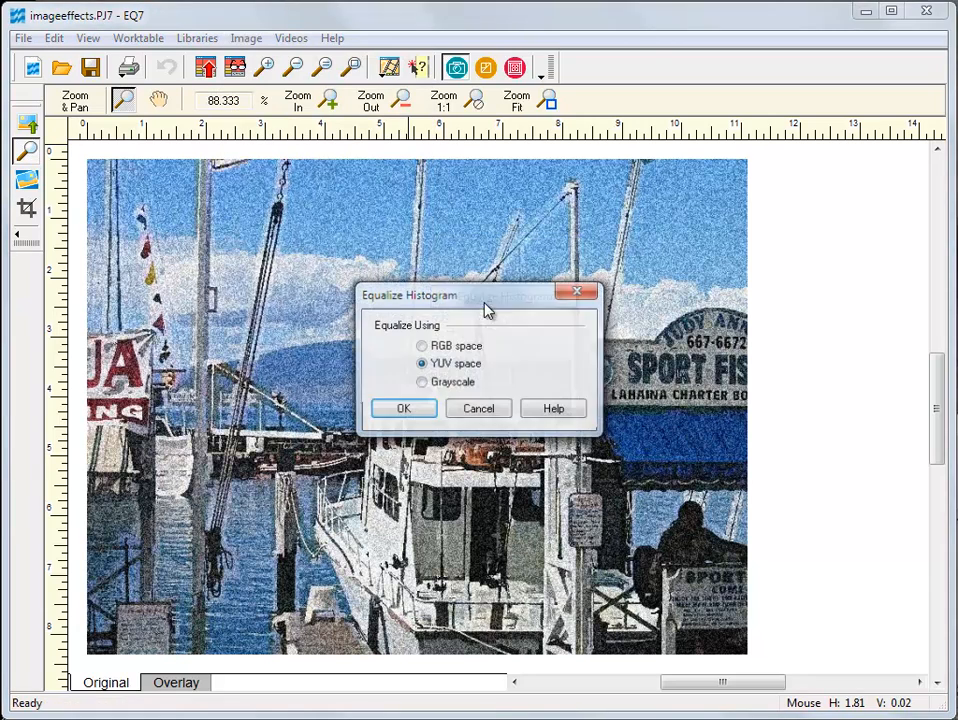
click(404, 408)
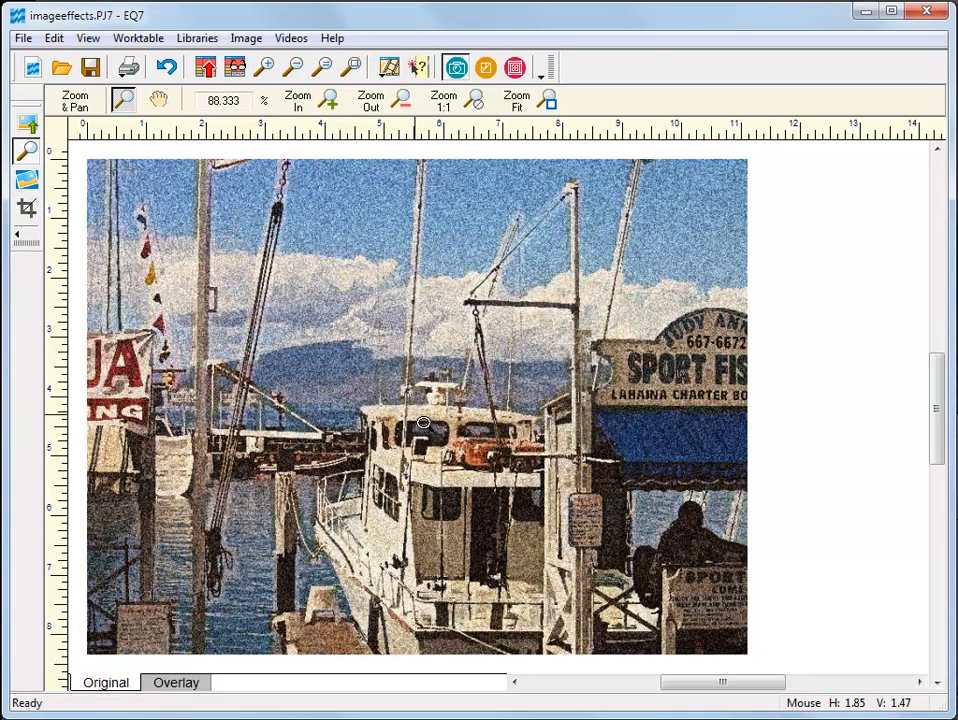